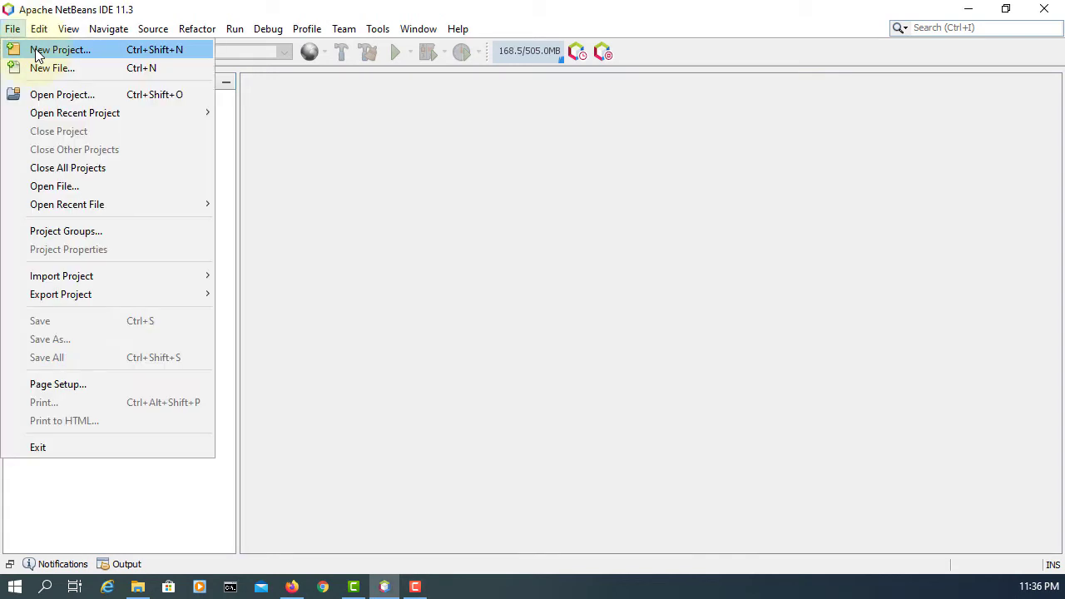
- Create a JavaFX FXML Application project, JavaFXApplication66, with default settings
{"action": "left_click", "coordinate": [60, 49]}
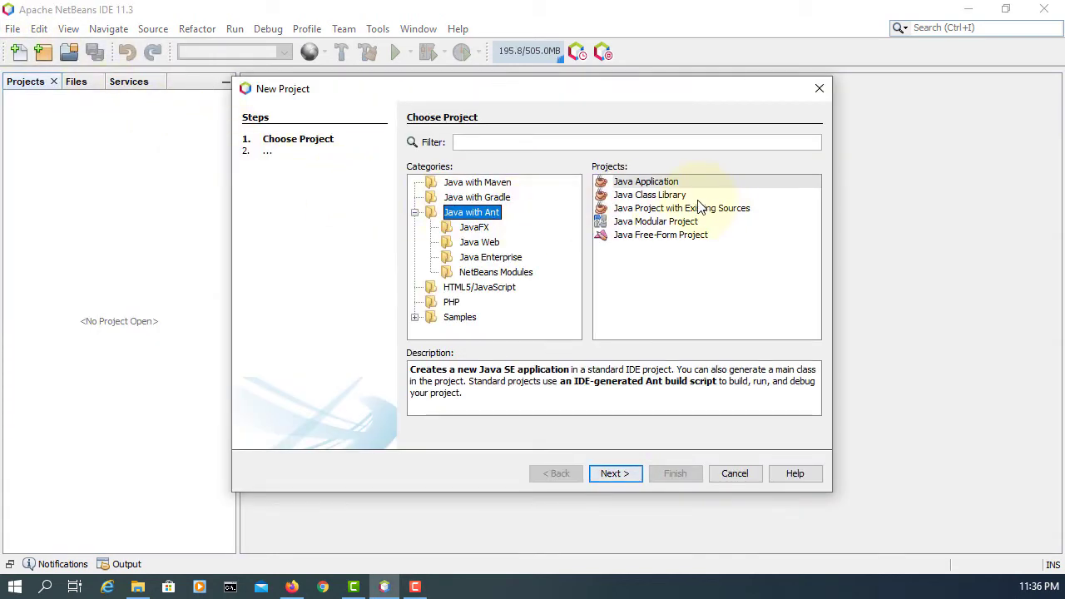
{"action": "left_click", "coordinate": [475, 226]}
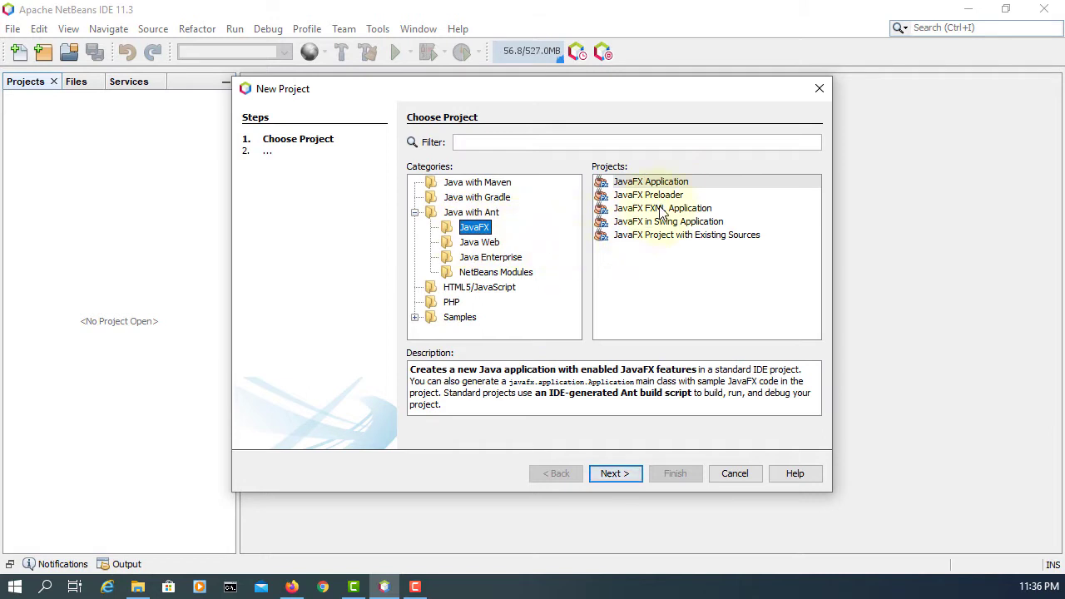
{"action": "left_click", "coordinate": [615, 472]}
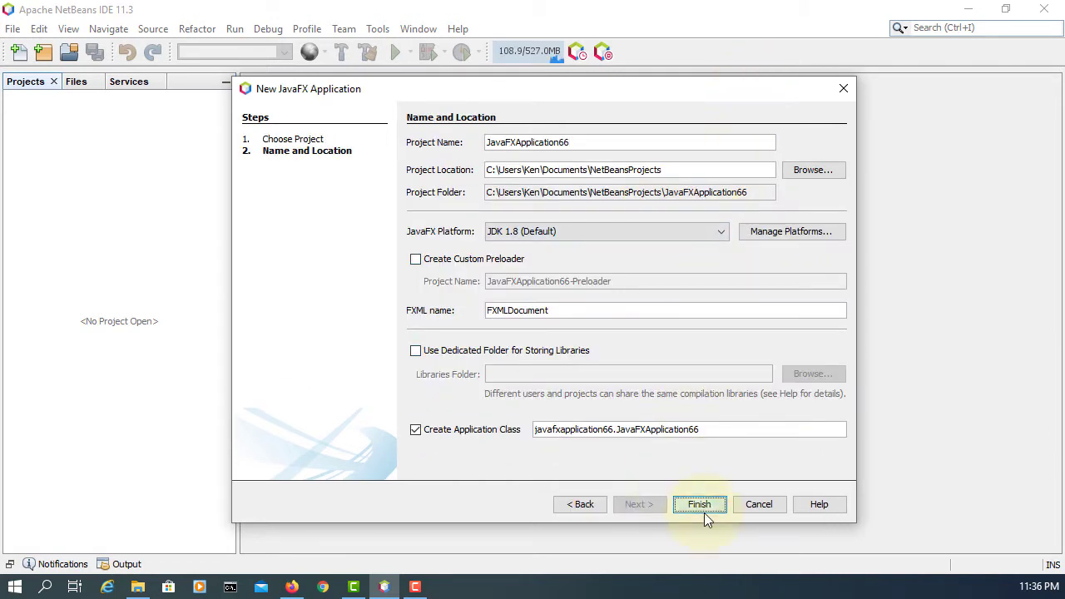
{"action": "left_click", "coordinate": [699, 505]}
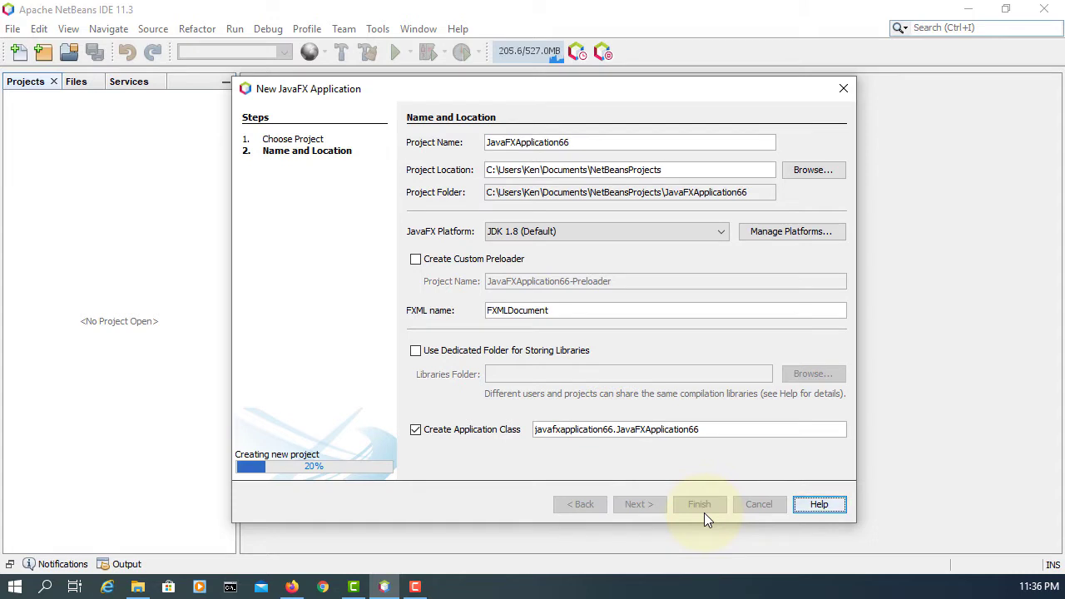
{"action": "left_click", "coordinate": [699, 504]}
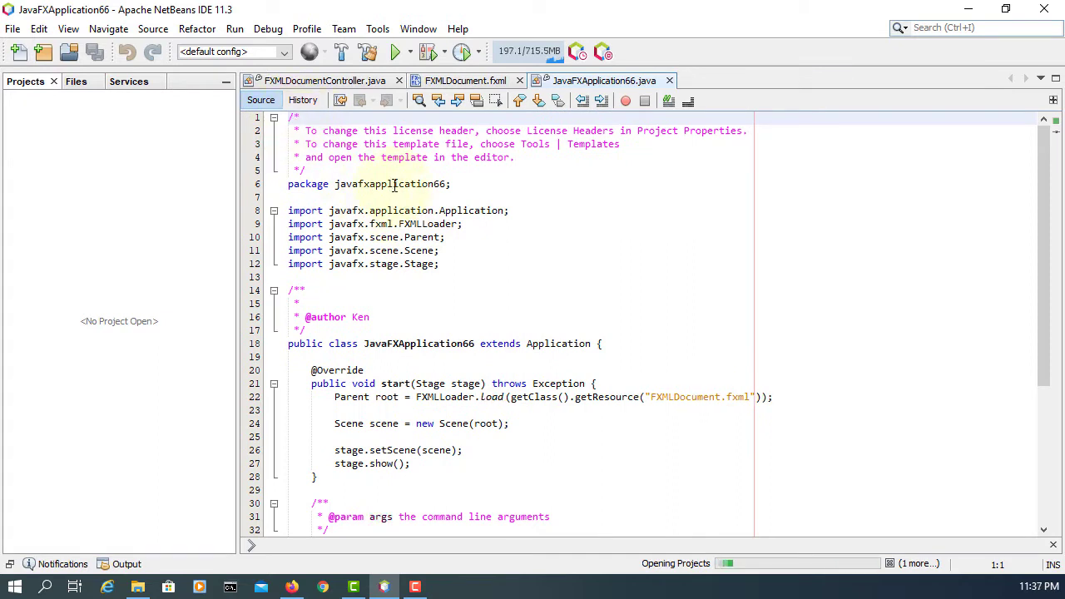
- Prefix the main class's FXML path with /javafxapplication66/ and save
{"action": "double_click", "coordinate": [389, 183]}
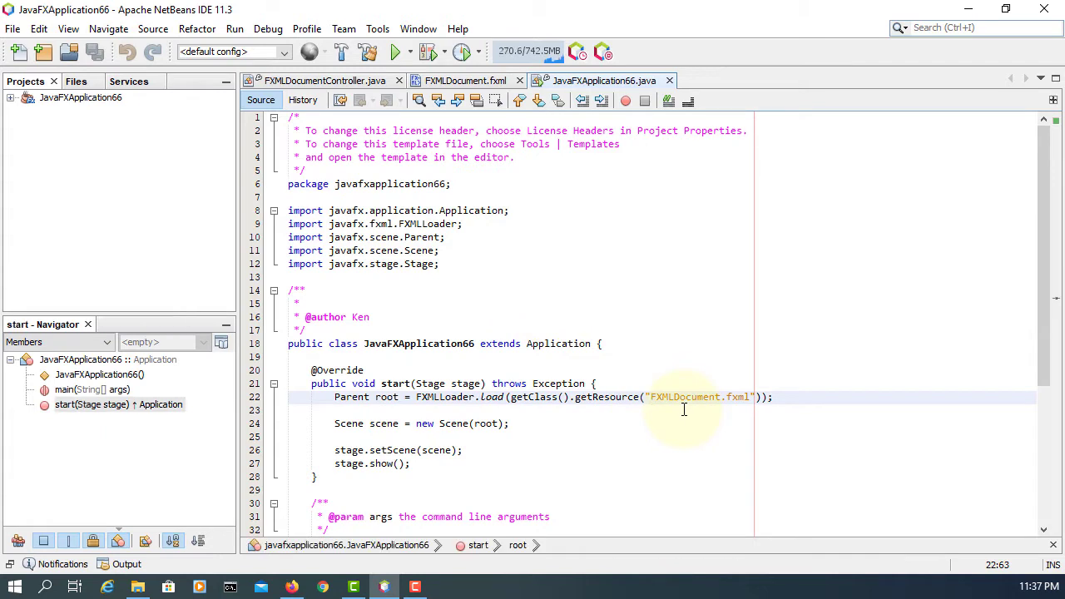
{"action": "type", "text": "/javafxapplication66/"}
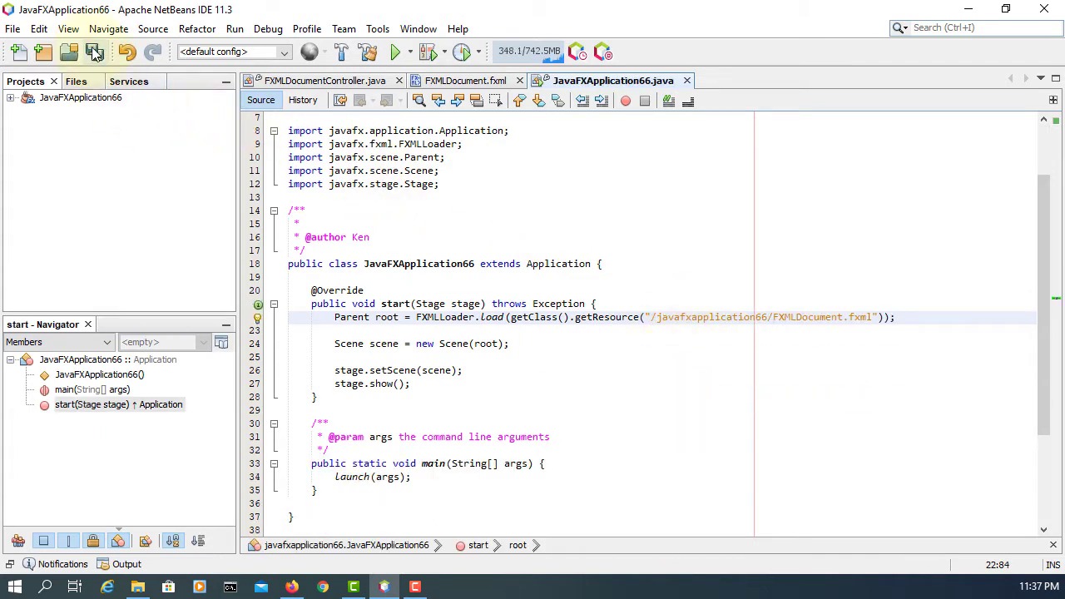
{"action": "left_click", "coordinate": [15, 98]}
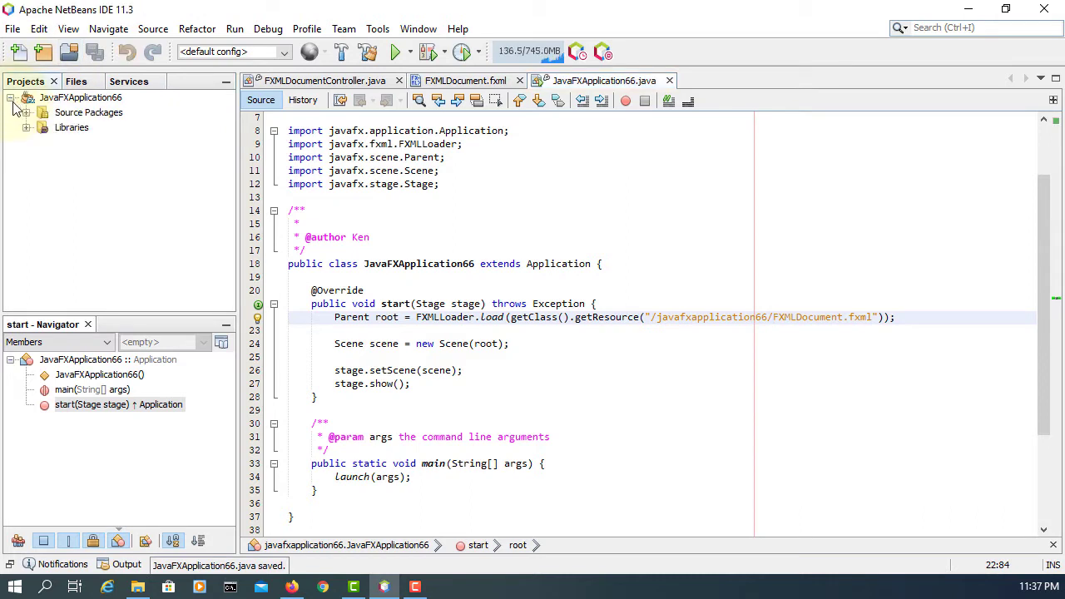
- Expand the package, browse the FXML and controller sources, and right-click FXMLDocument.fxml
{"action": "left_click", "coordinate": [27, 127]}
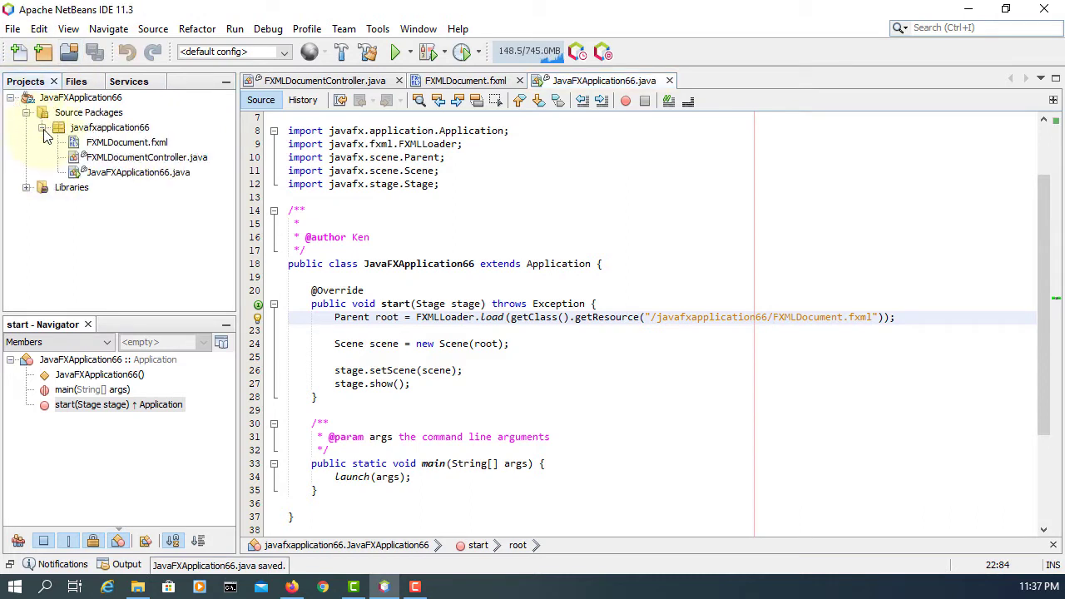
{"action": "left_click", "coordinate": [464, 80]}
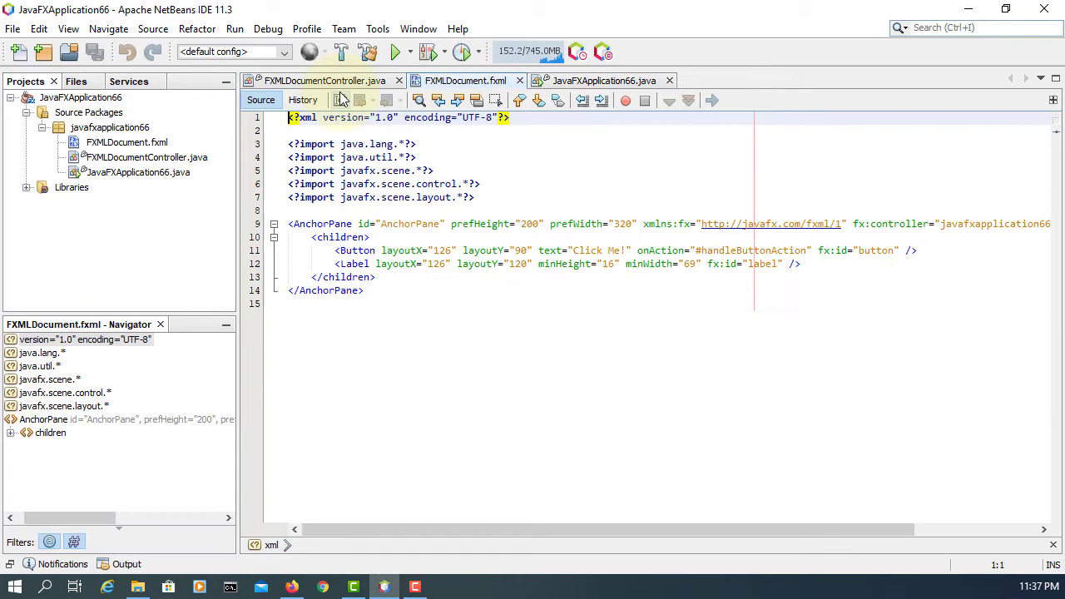
{"action": "left_click", "coordinate": [324, 80]}
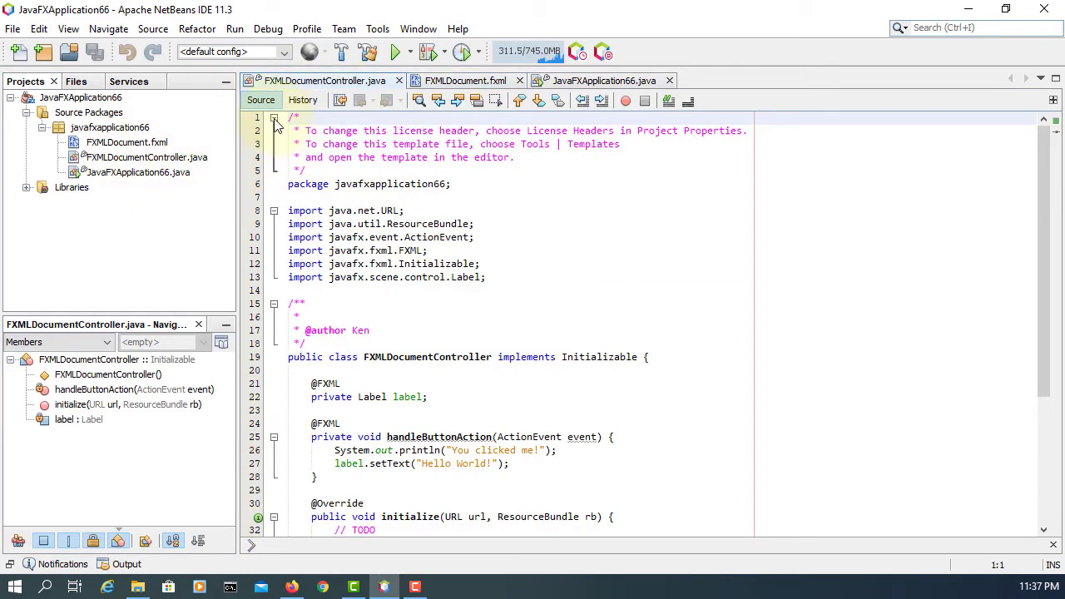
{"action": "left_click", "coordinate": [275, 117]}
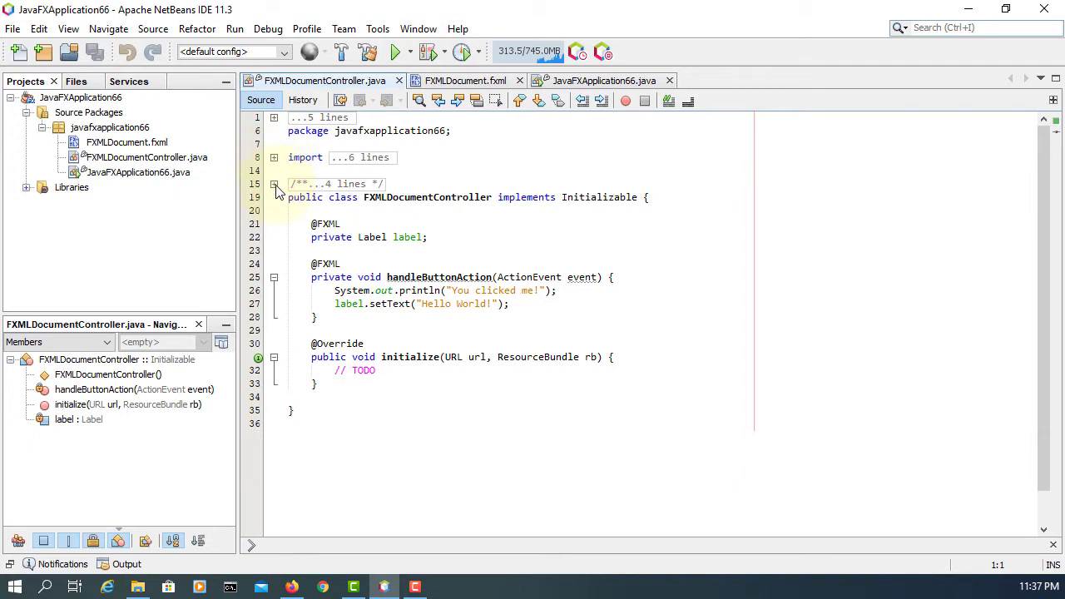
{"action": "mouse_move", "coordinate": [145, 157]}
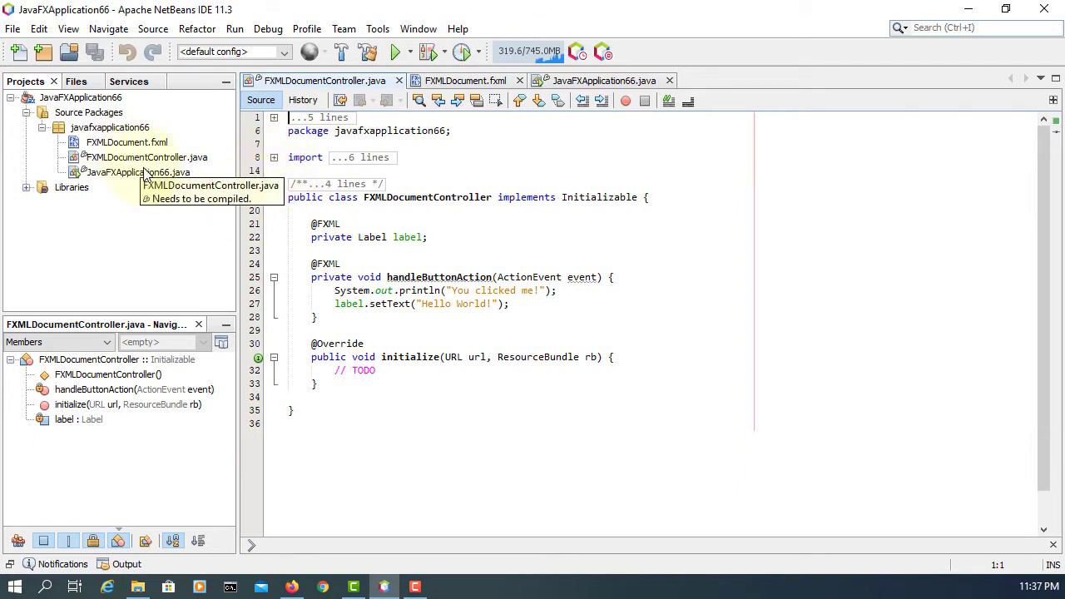
{"action": "right_click", "coordinate": [121, 143]}
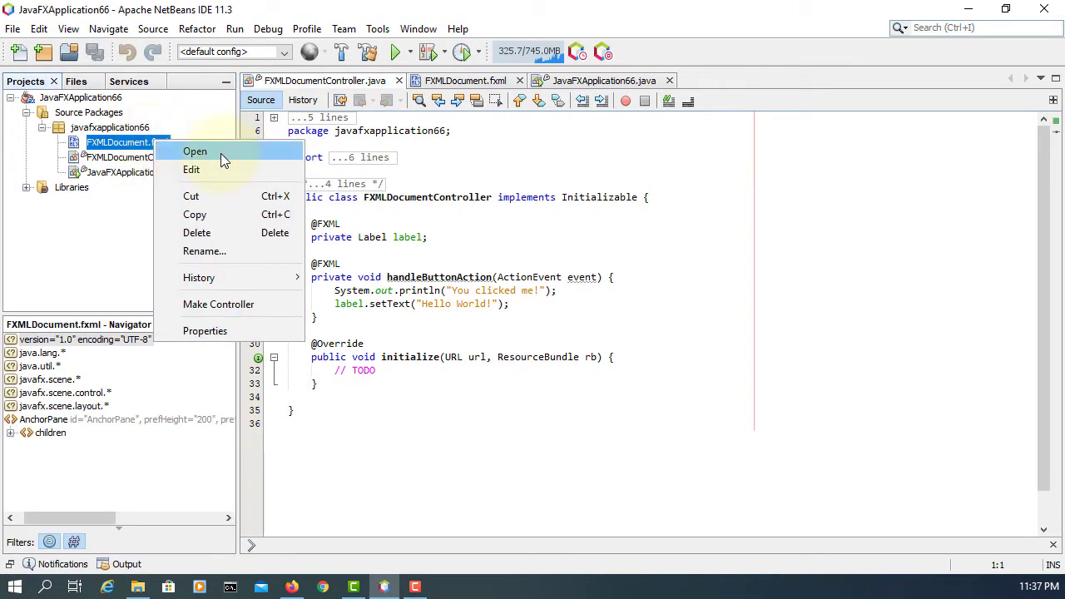
- Open FXMLDocument.fxml in Scene Builder, delete the AnchorPane, and add a SplitPane root
{"action": "left_click", "coordinate": [195, 151]}
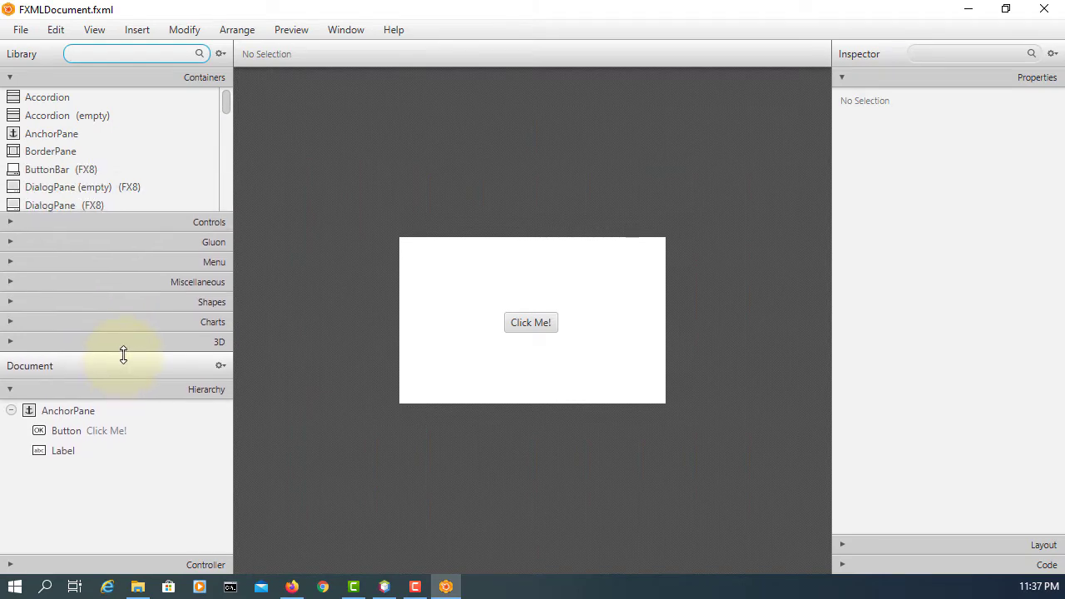
{"action": "left_click", "coordinate": [68, 410]}
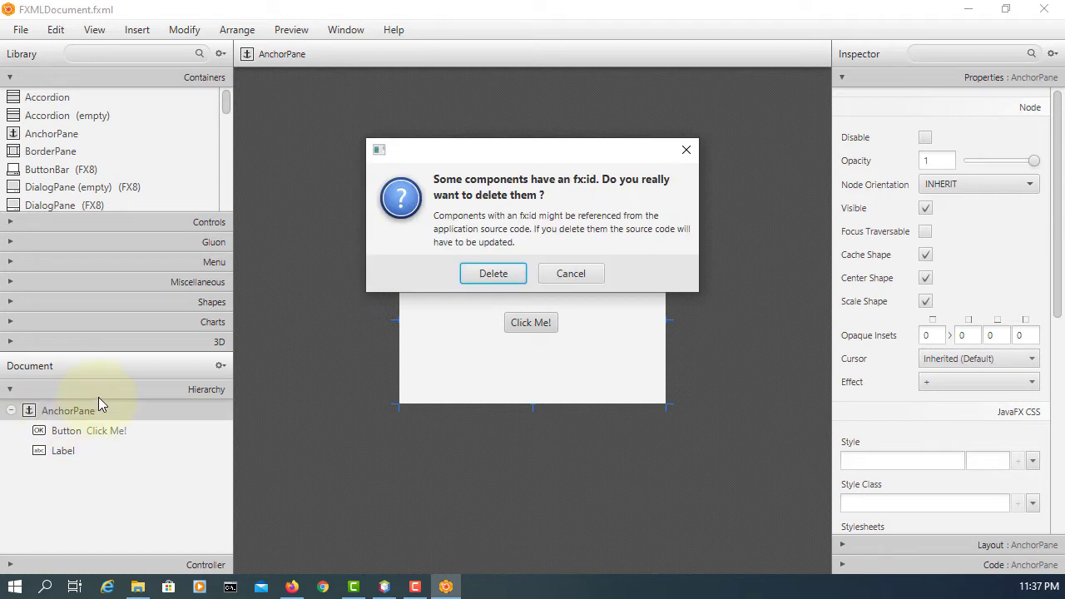
{"action": "left_click", "coordinate": [493, 273]}
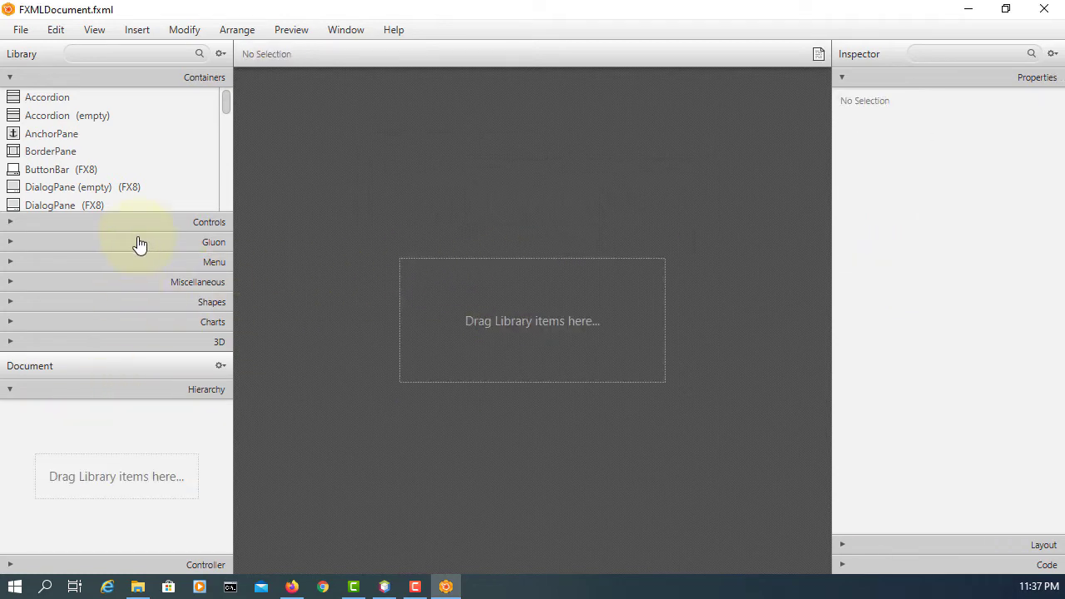
{"action": "scroll", "scroll_direction": "down", "scroll_amount": 3}
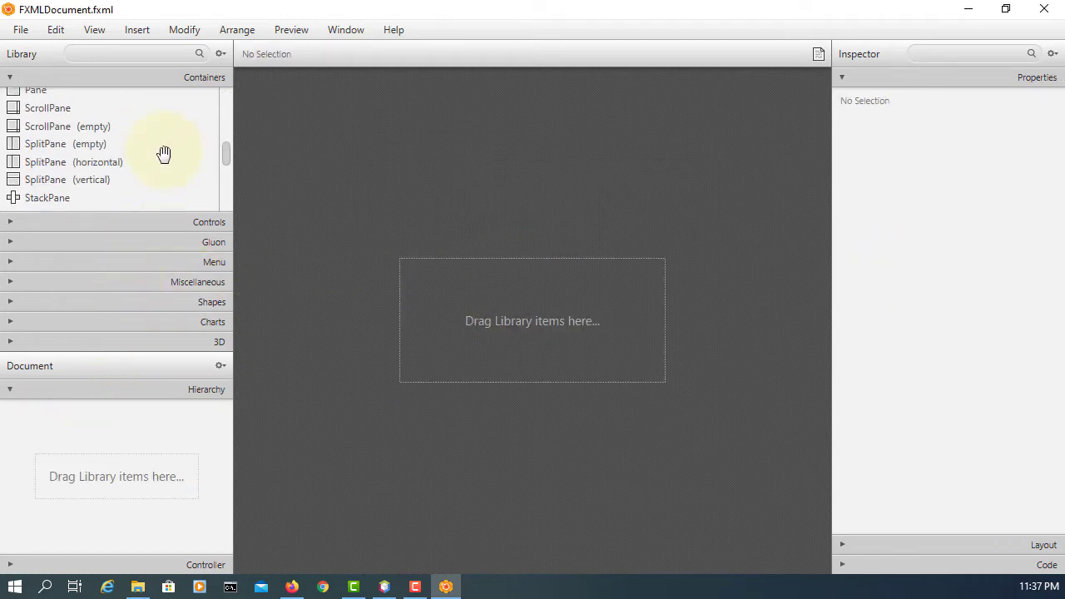
{"action": "mouse_move", "coordinate": [79, 167]}
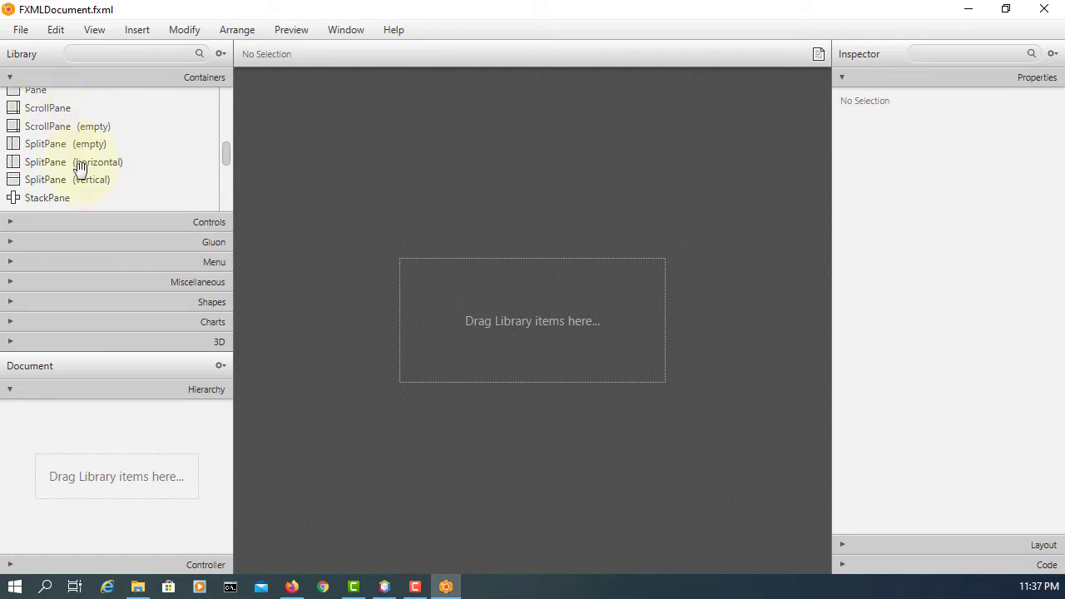
{"action": "left_click", "coordinate": [66, 162]}
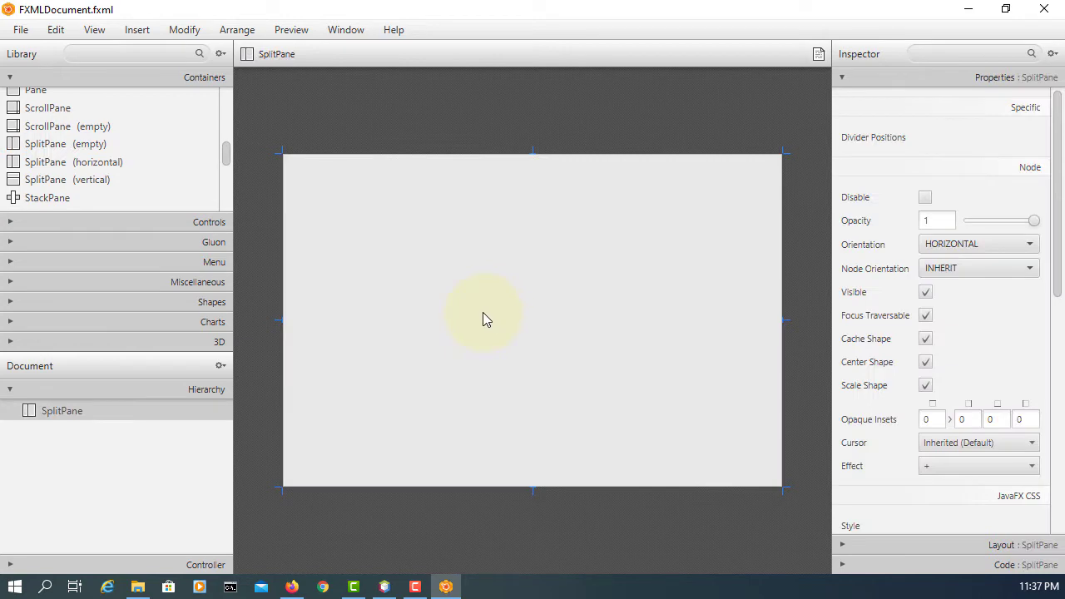
{"action": "mouse_move", "coordinate": [397, 280]}
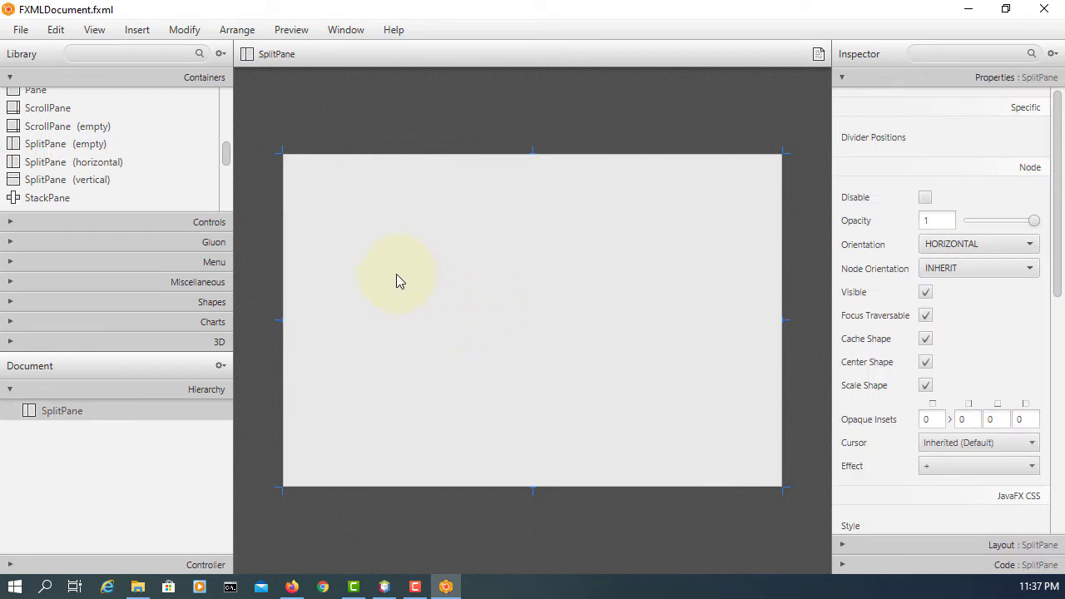
{"action": "mouse_move", "coordinate": [117, 231]}
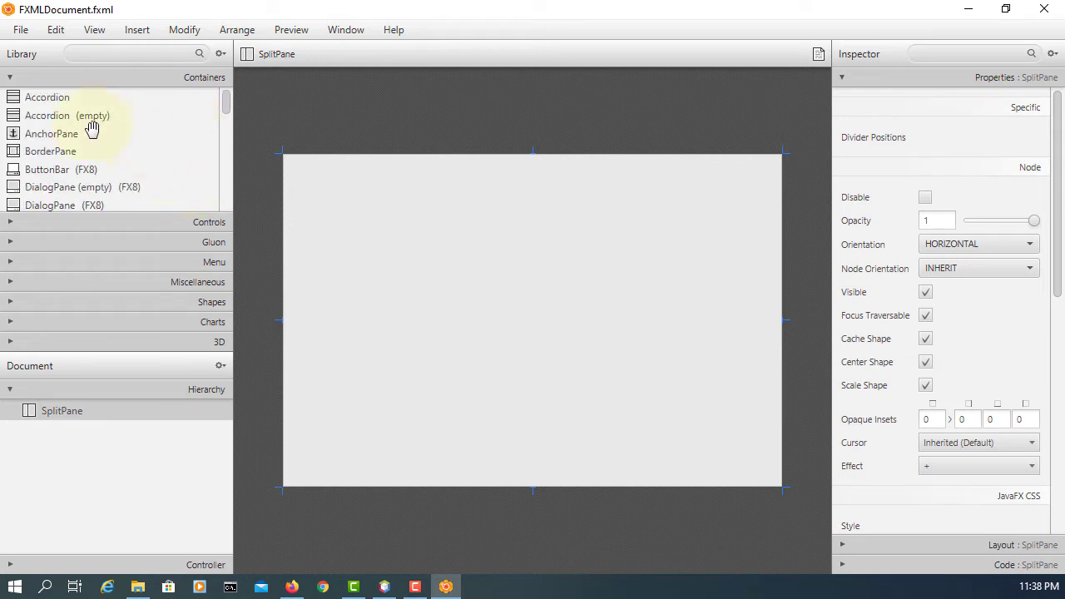
- Add two AnchorPanes into the SplitPane as its left and right halves
{"action": "left_click", "coordinate": [52, 133]}
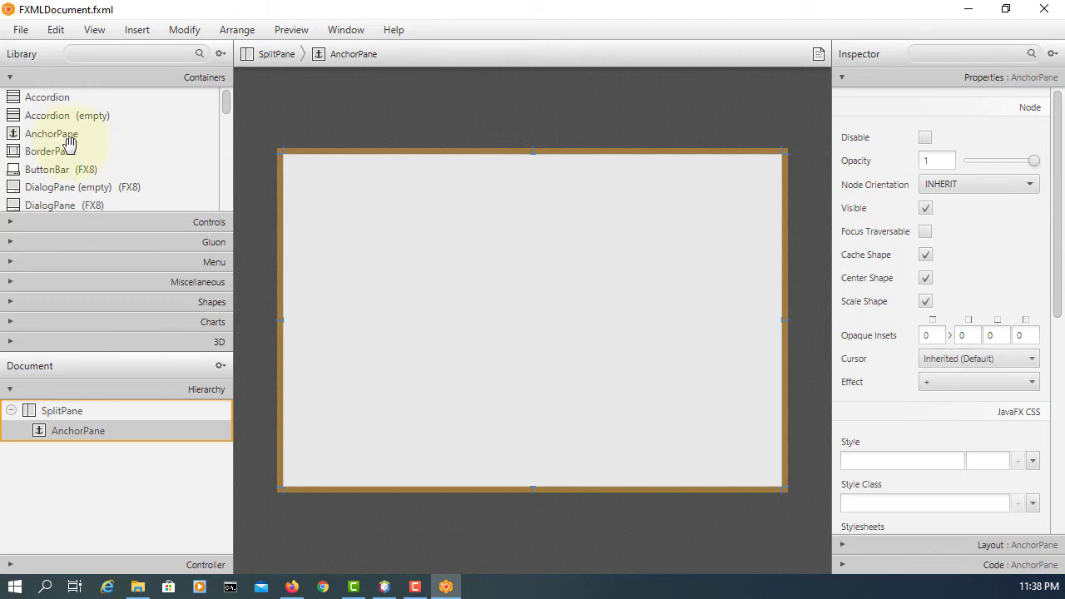
{"action": "left_click_drag", "start_coordinate": [51, 133], "coordinate": [385, 249]}
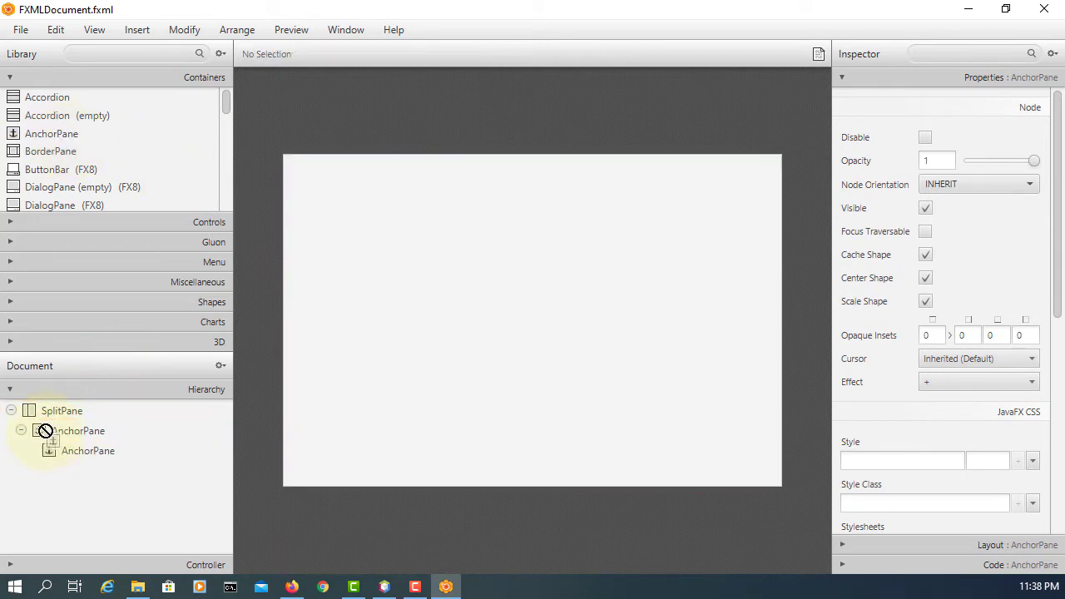
{"action": "left_click", "coordinate": [77, 450]}
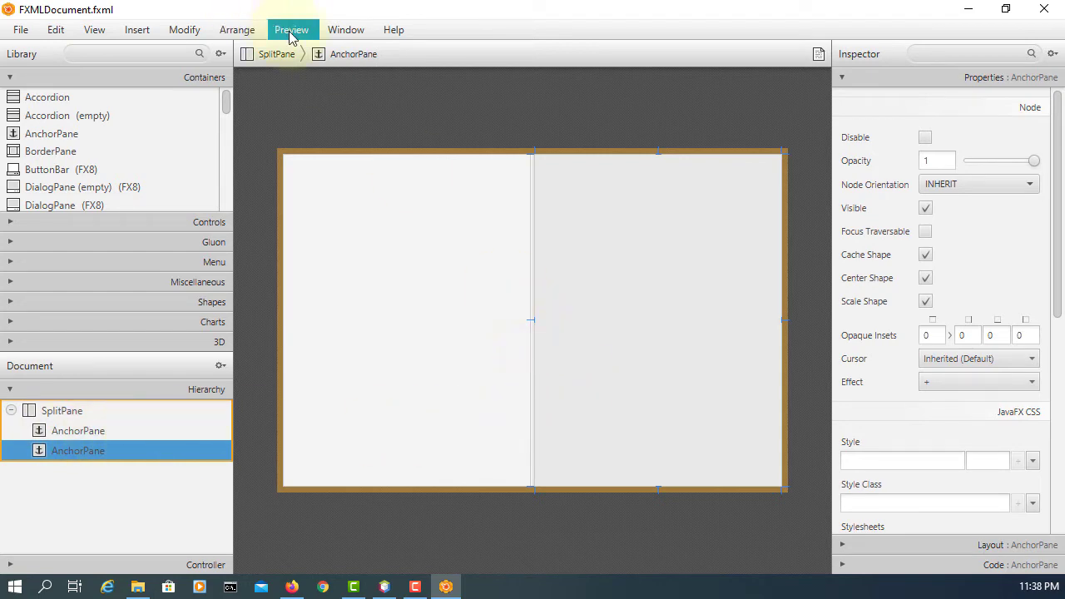
{"action": "left_click", "coordinate": [291, 29]}
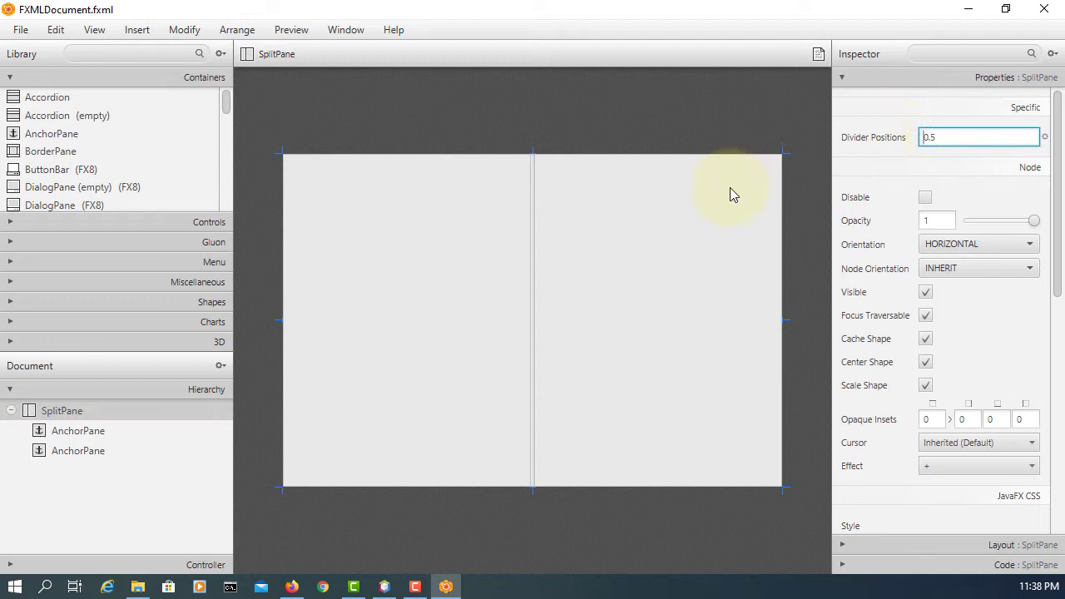
- Move the SplitPane divider to about 0.2 and preview the layout in a window
{"action": "left_click_drag", "start_coordinate": [532, 320], "coordinate": [382, 320]}
{"action": "type", "text": ".2"}
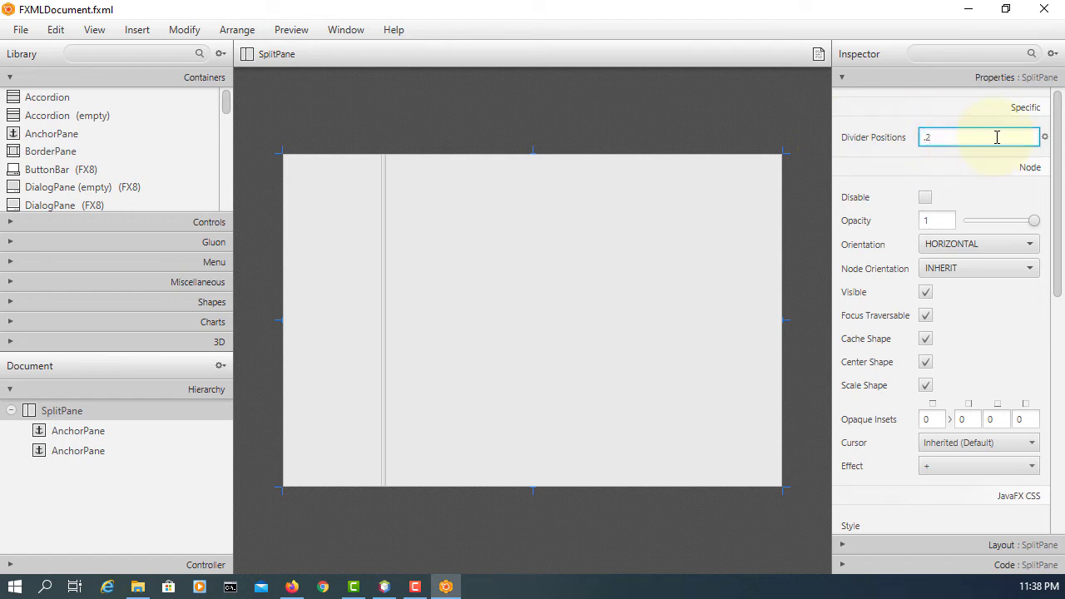
{"action": "left_click", "coordinate": [292, 29]}
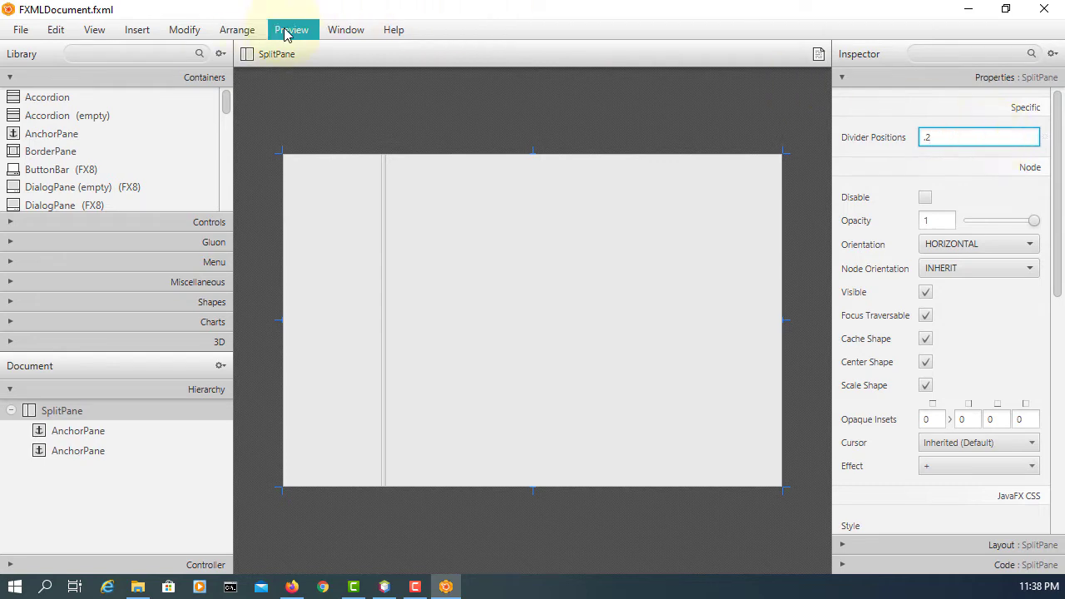
{"action": "left_click", "coordinate": [291, 29]}
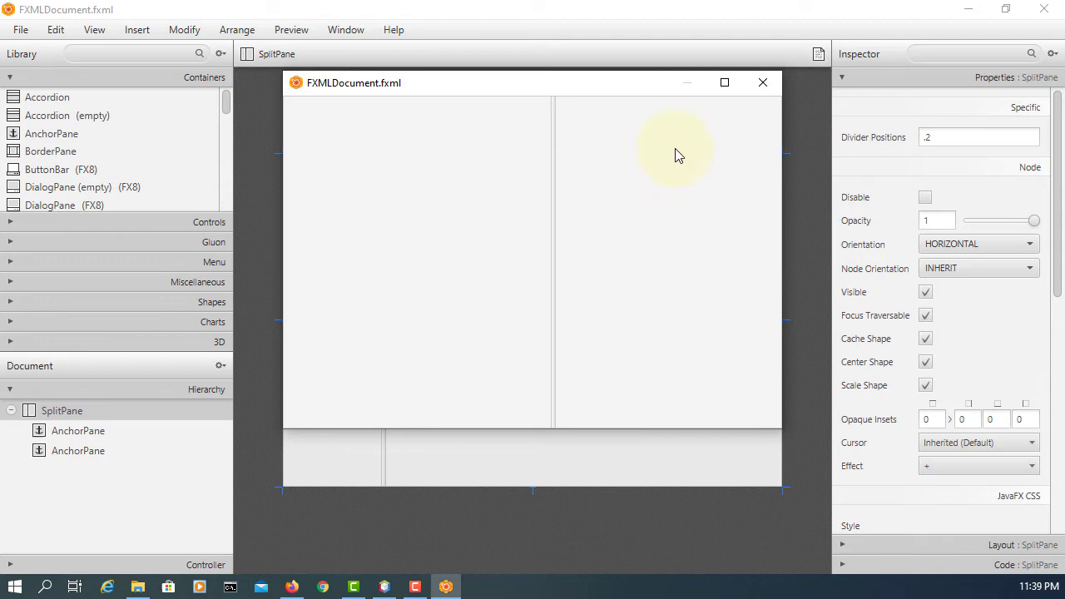
{"action": "left_click", "coordinate": [925, 197]}
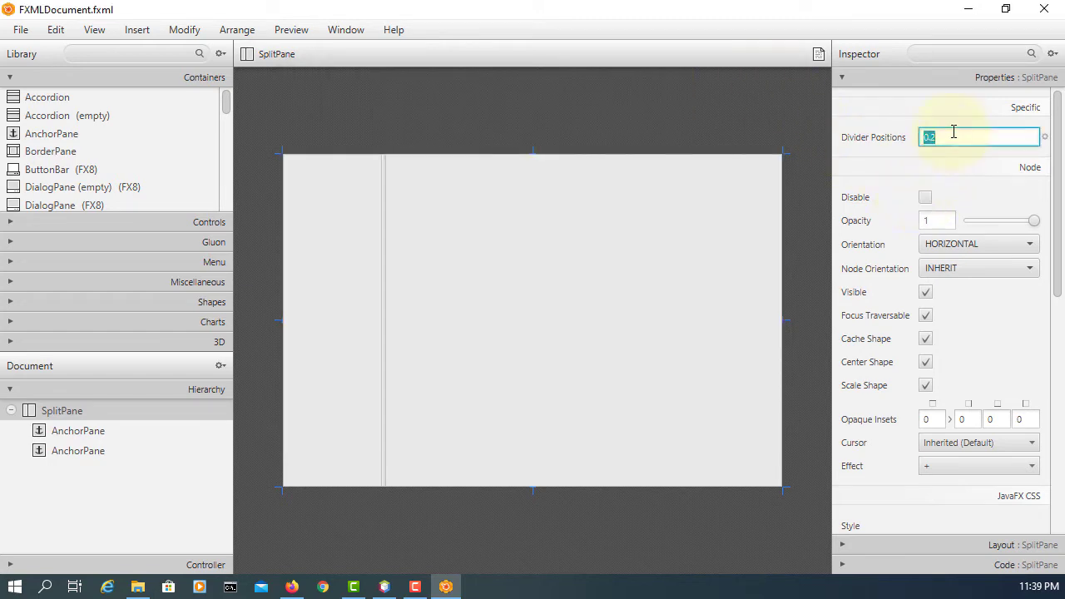
- Reset the divider position to 0.5 and try setting the orientation to VERTICAL
{"action": "type", "text": "0.5"}
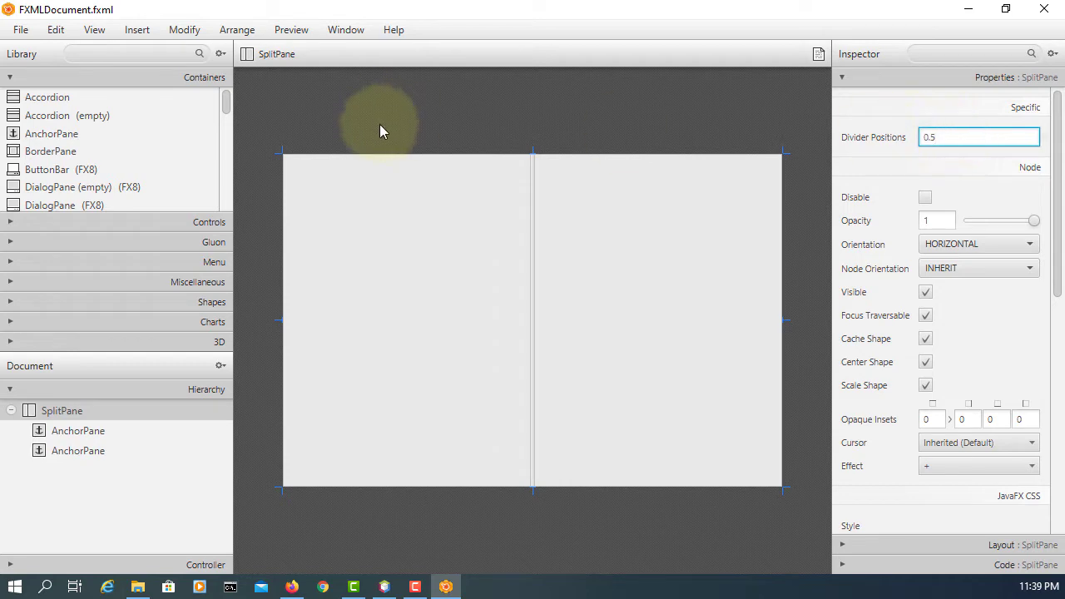
{"action": "left_click", "coordinate": [978, 244]}
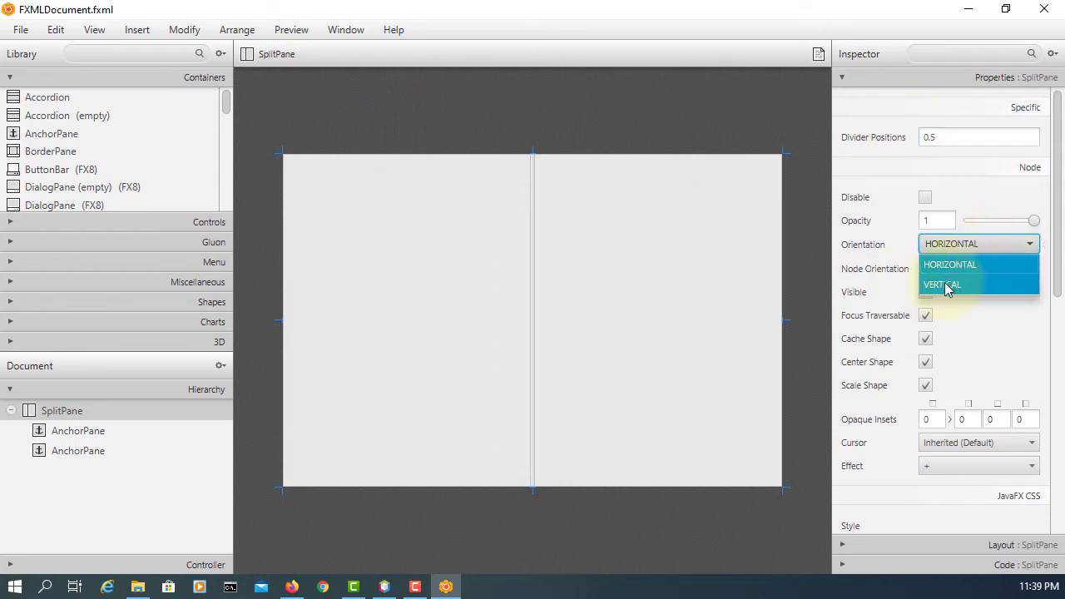
{"action": "left_click", "coordinate": [943, 285]}
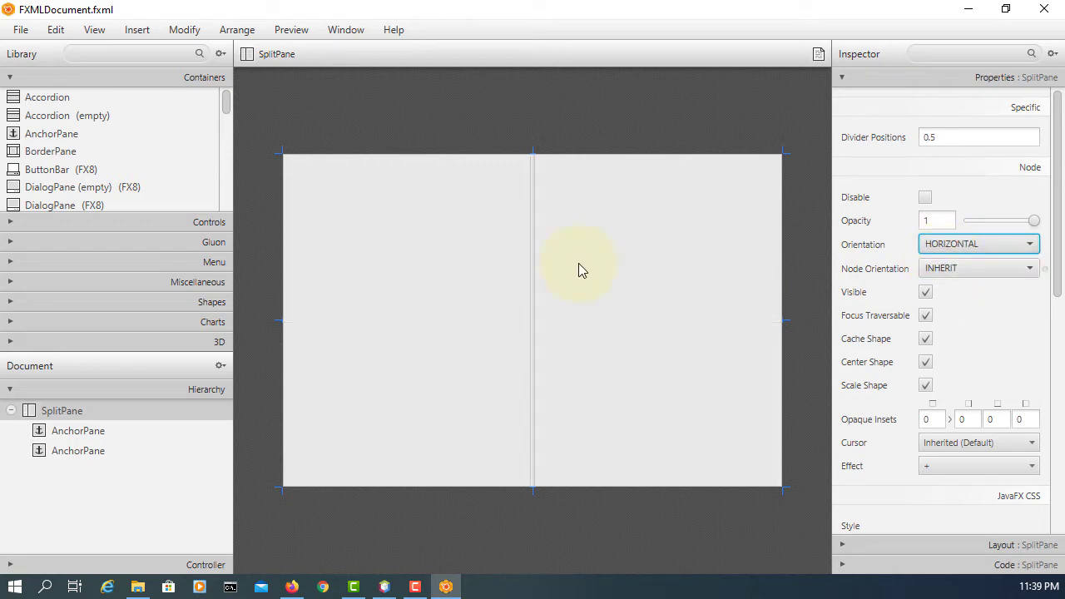
{"action": "mouse_move", "coordinate": [339, 283]}
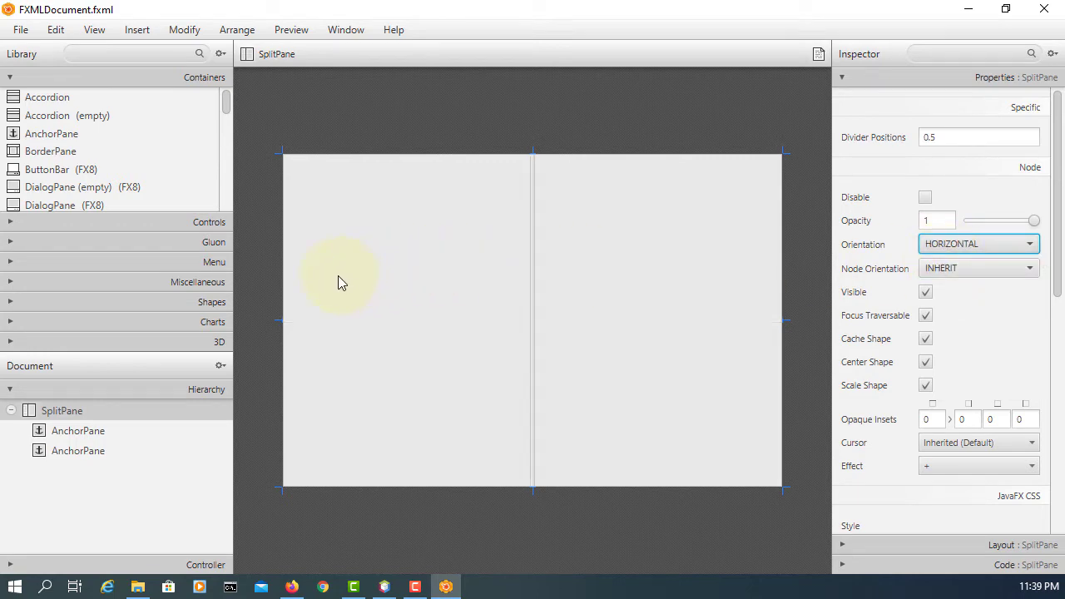
{"action": "mouse_move", "coordinate": [175, 221]}
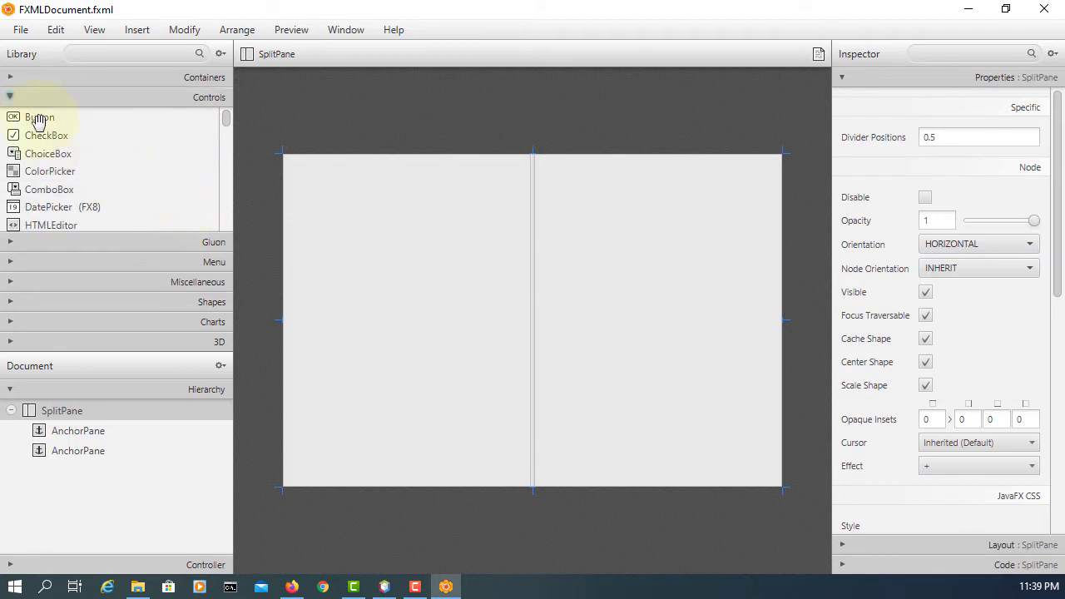
- Drag a Button and TextFields into the left pane and a Label into the right
{"action": "left_click_drag", "start_coordinate": [39, 116], "coordinate": [395, 323]}
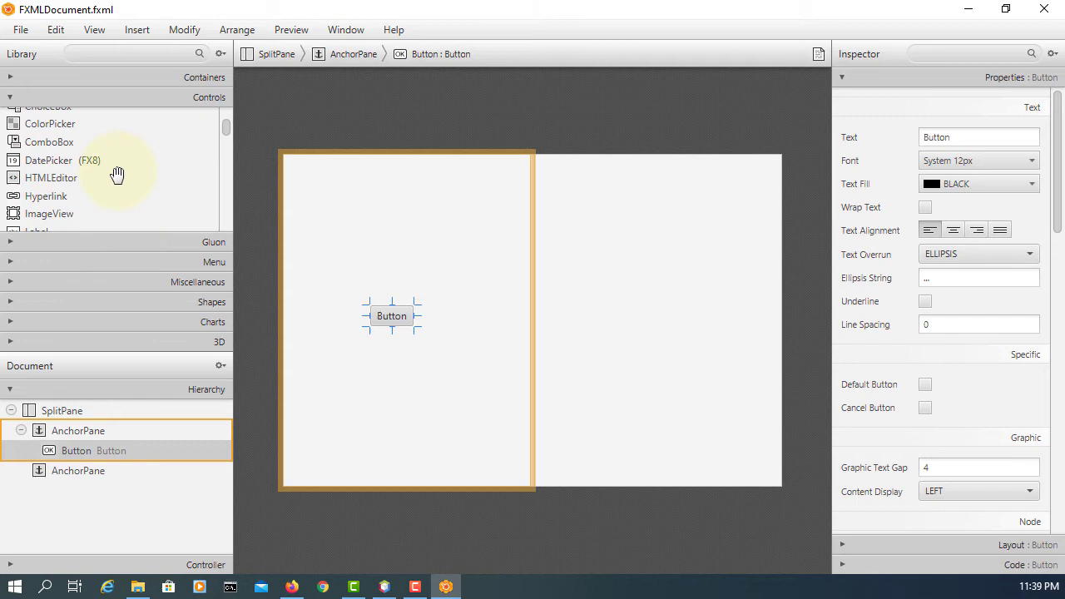
{"action": "scroll", "scroll_direction": "down", "scroll_amount": 3}
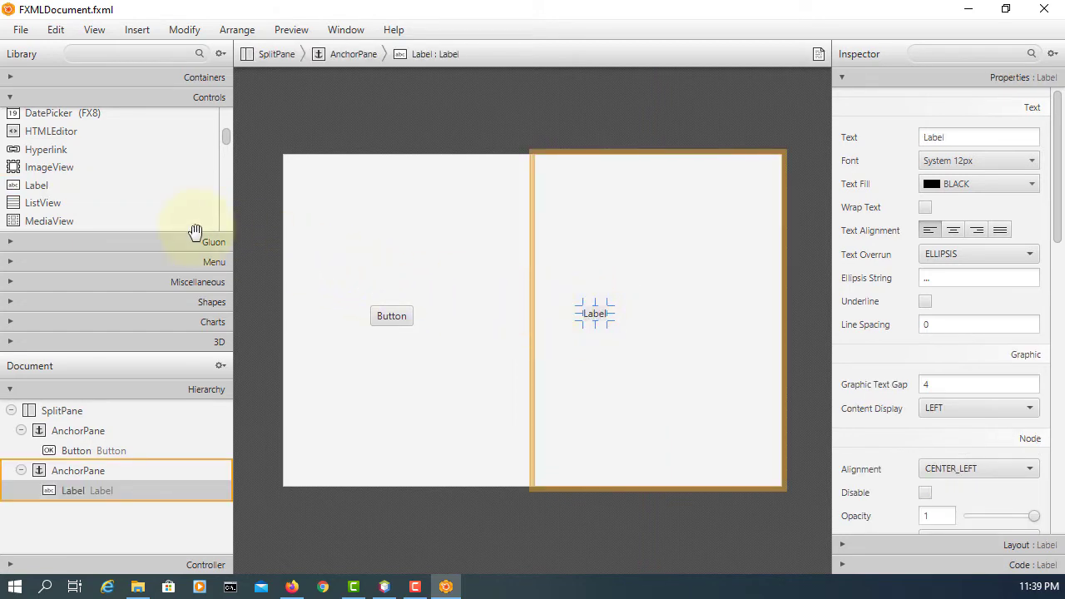
{"action": "scroll", "scroll_direction": "down", "scroll_amount": 3}
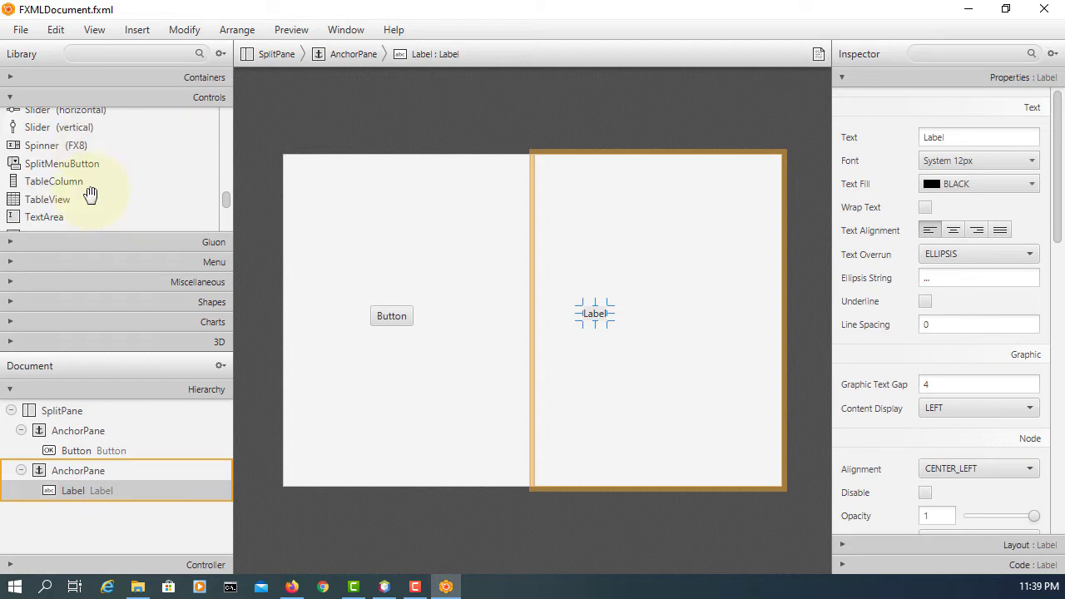
{"action": "scroll", "scroll_direction": "down", "scroll_amount": 3}
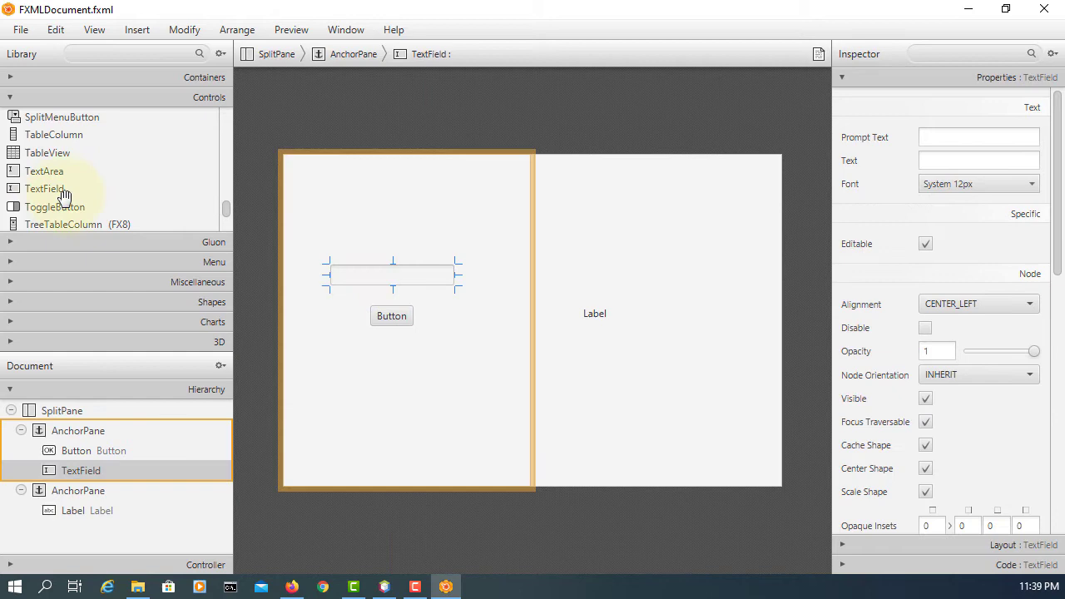
{"action": "left_click_drag", "start_coordinate": [46, 188], "coordinate": [420, 258]}
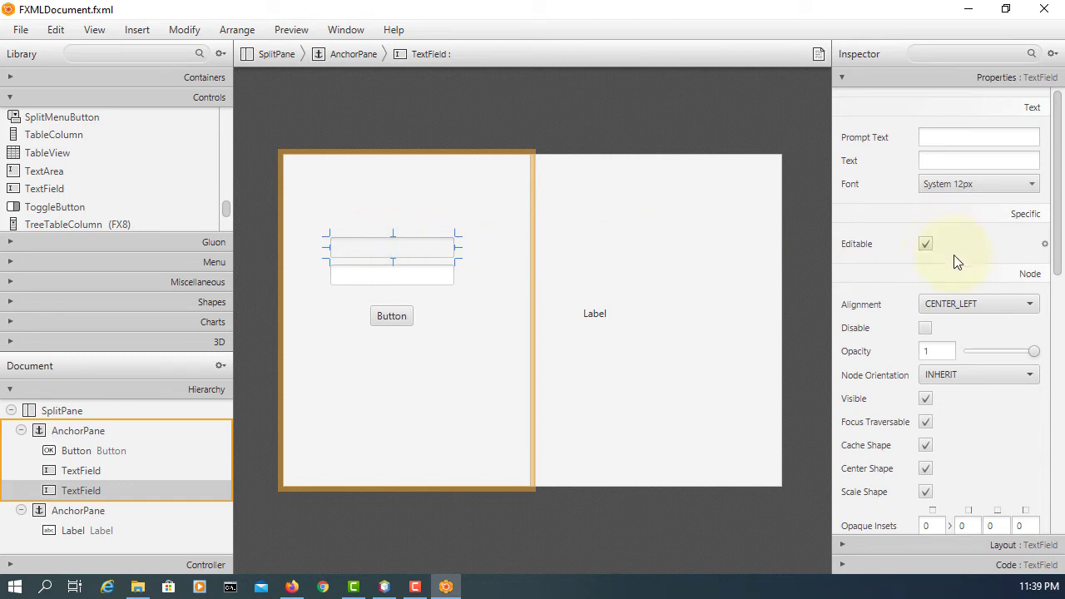
{"action": "scroll", "scroll_direction": "down", "scroll_amount": 3}
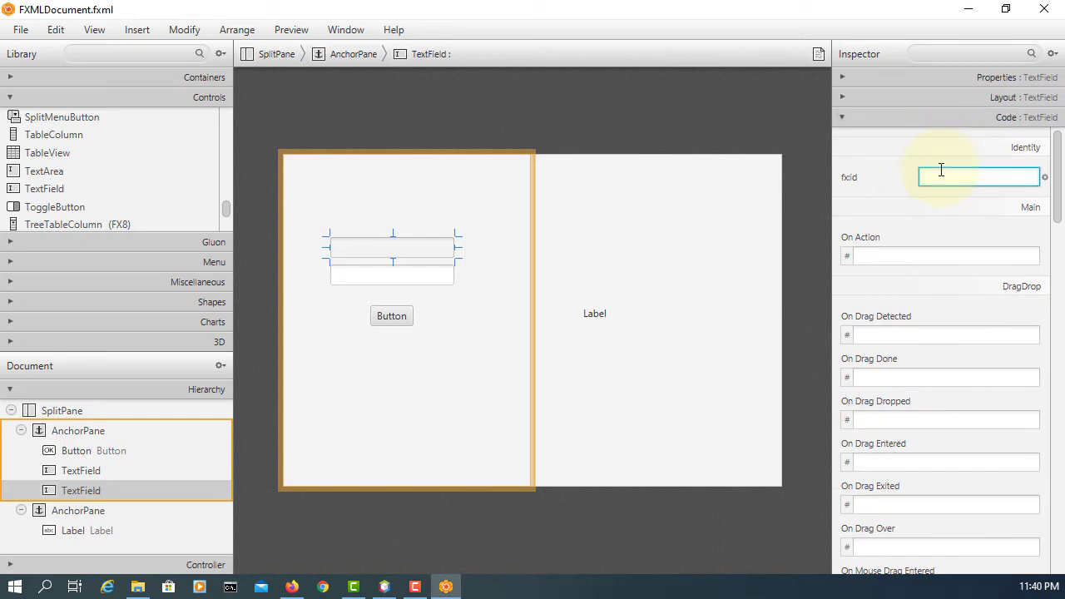
- Set fx:id tfNum1, and give the button text Sum, fx:id btnSum, handler handleBtnSum
{"action": "type", "text": "tfNum1"}
{"action": "type", "text": "tfNum2"}
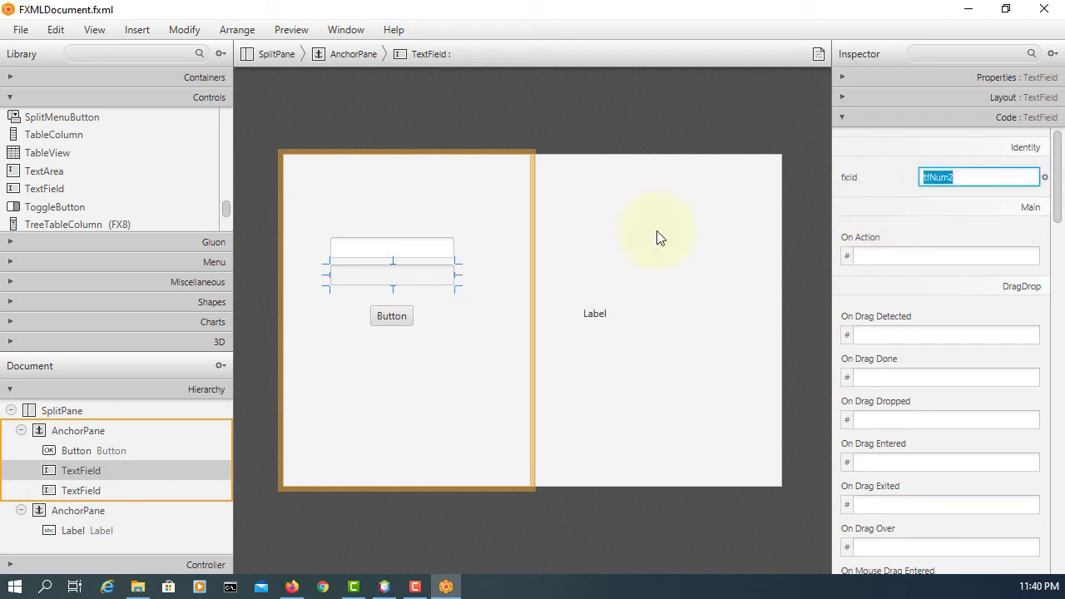
{"action": "left_click", "coordinate": [391, 316]}
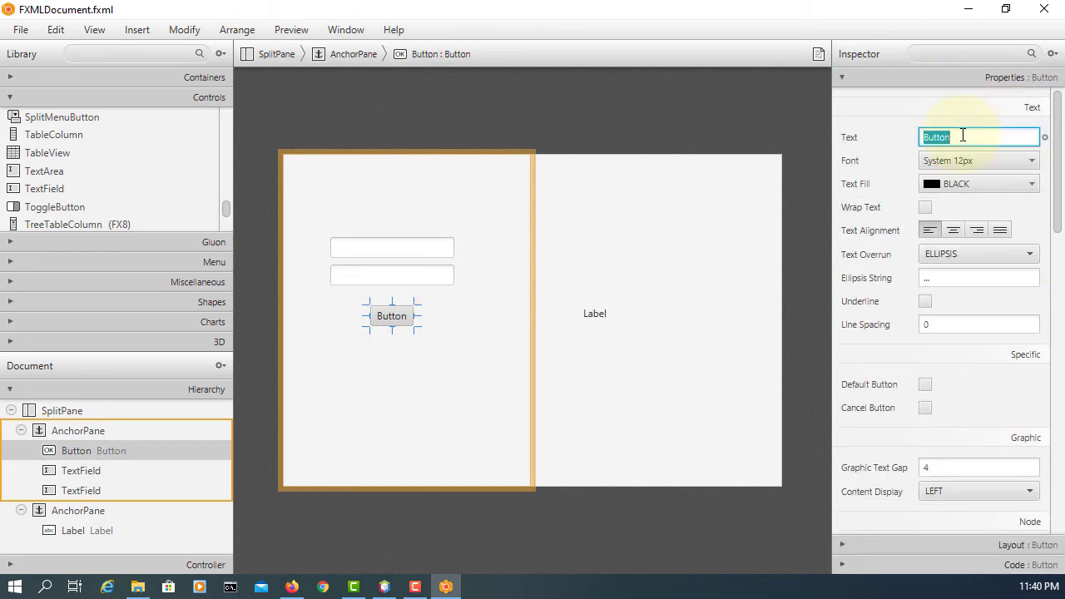
{"action": "type", "text": "Sum"}
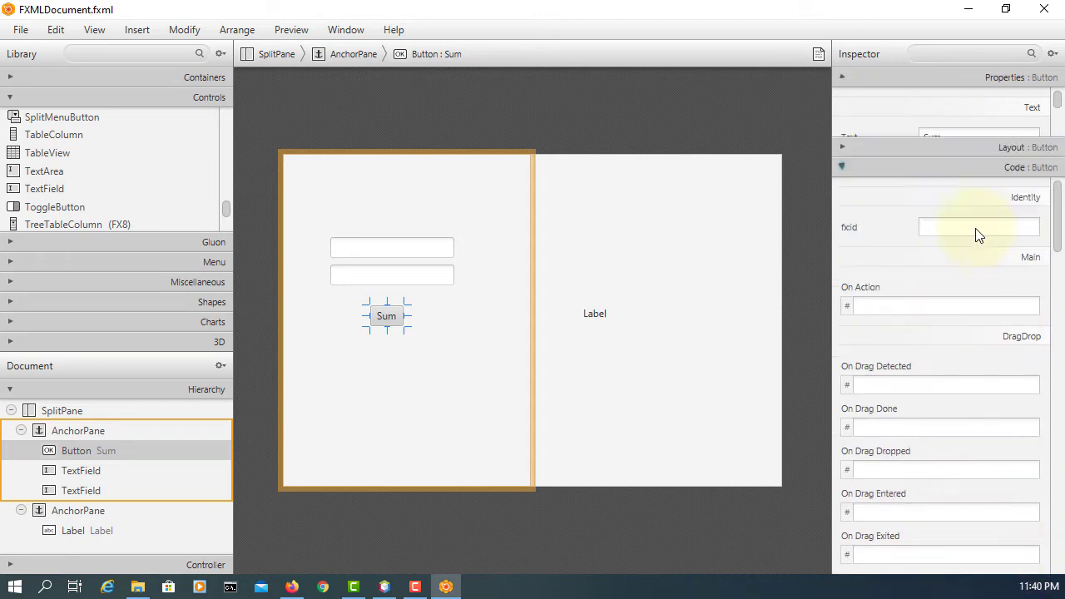
{"action": "left_click", "coordinate": [977, 176]}
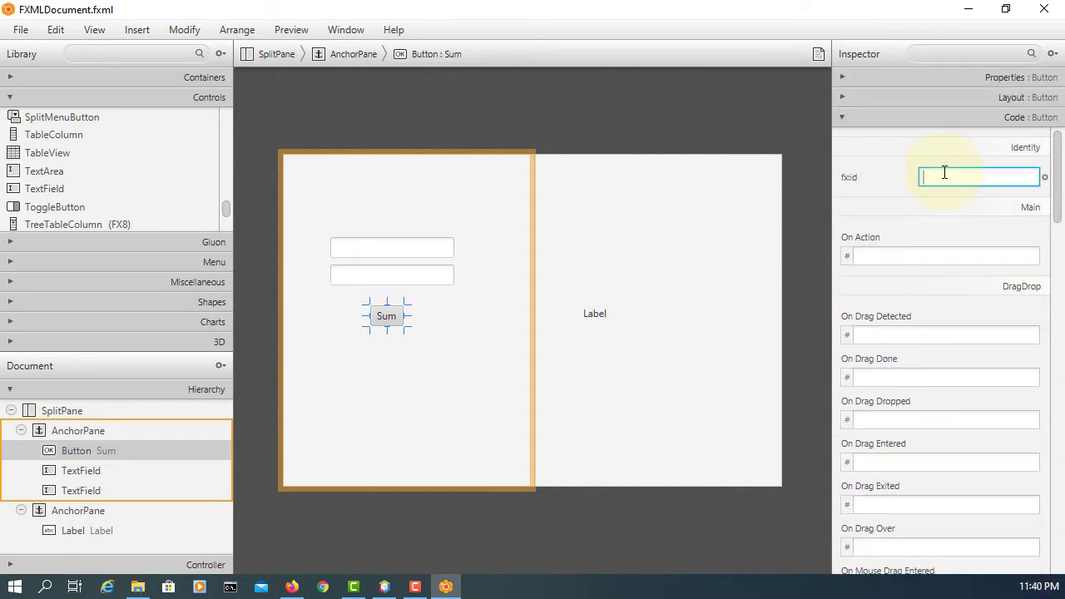
{"action": "type", "text": "btnSum"}
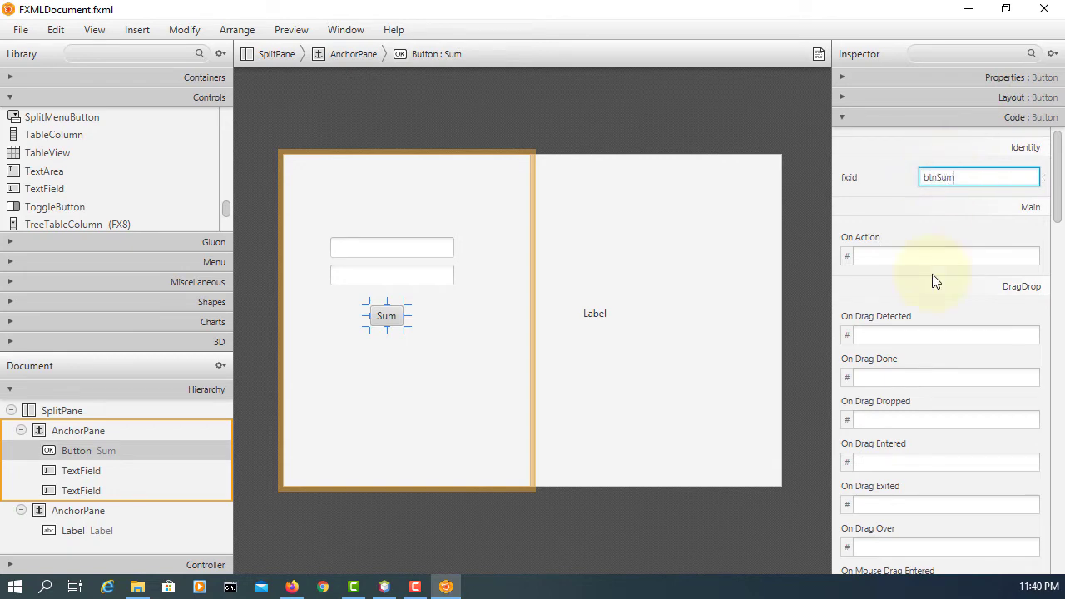
{"action": "left_click", "coordinate": [944, 255]}
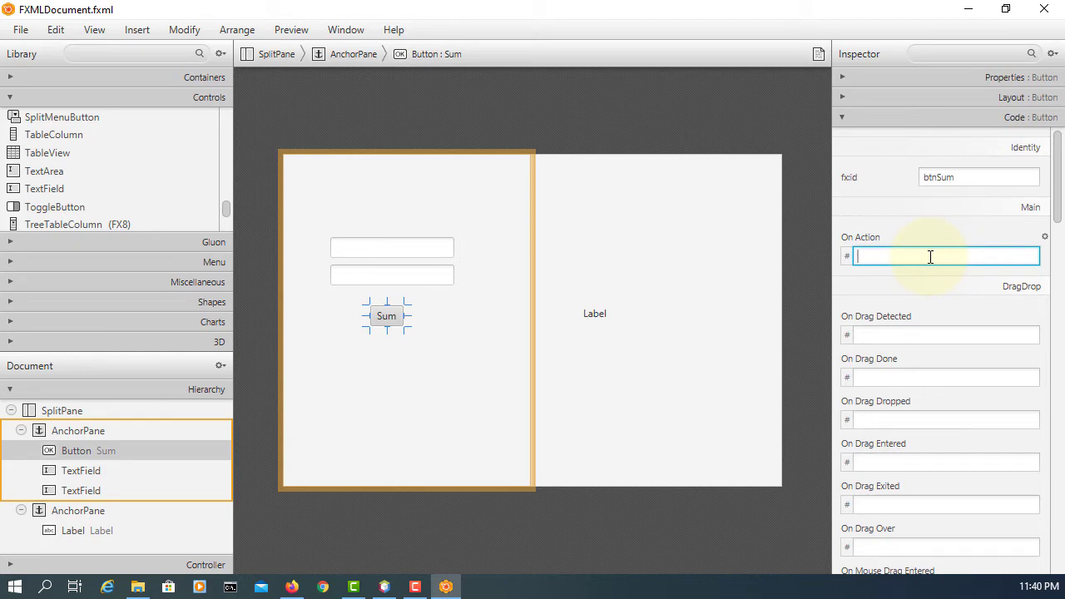
{"action": "type", "text": "handleBtnSum"}
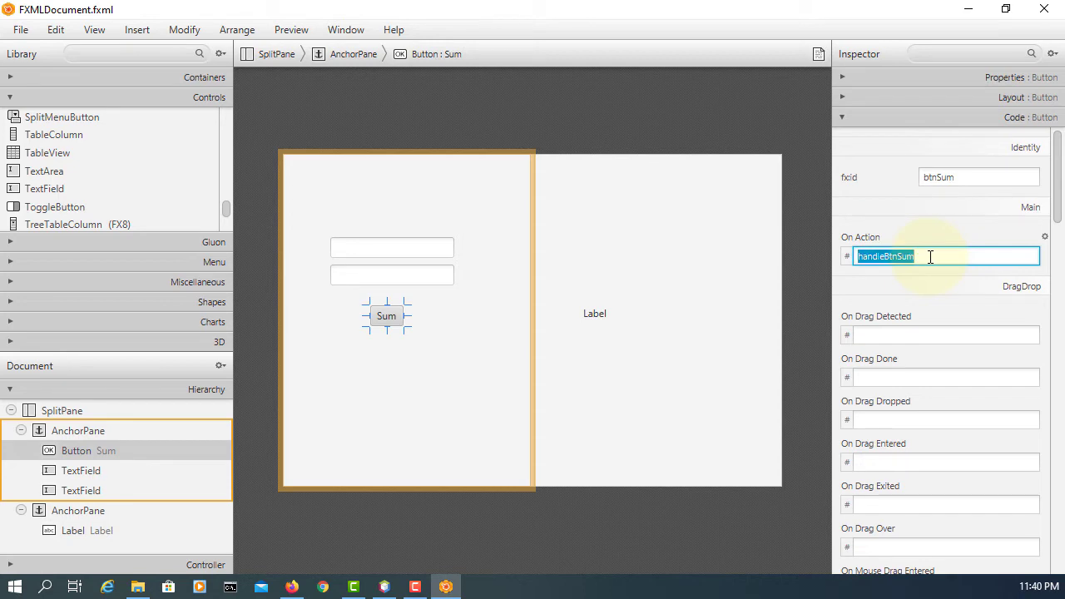
- Give the label text 0.0 and fx:id lblSum, then save the FXML
{"action": "left_click", "coordinate": [594, 313]}
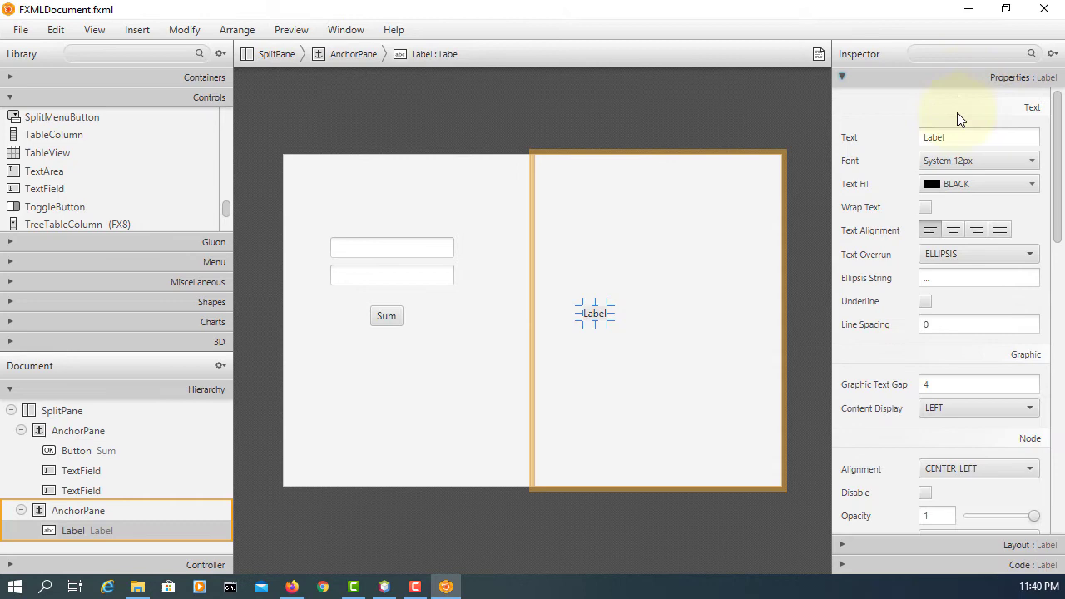
{"action": "left_click", "coordinate": [978, 138]}
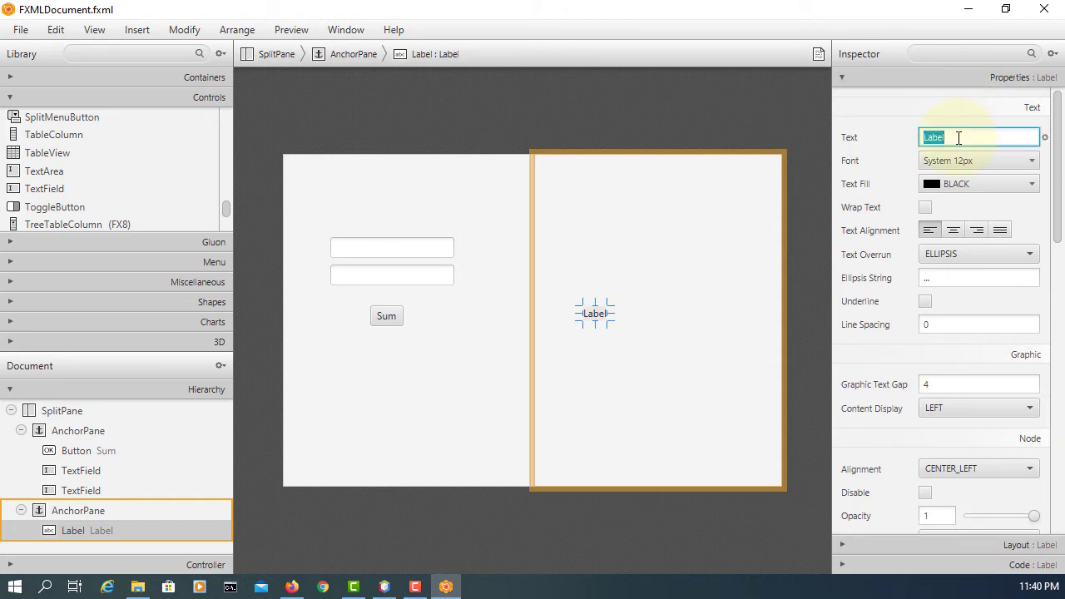
{"action": "type", "text": "0"}
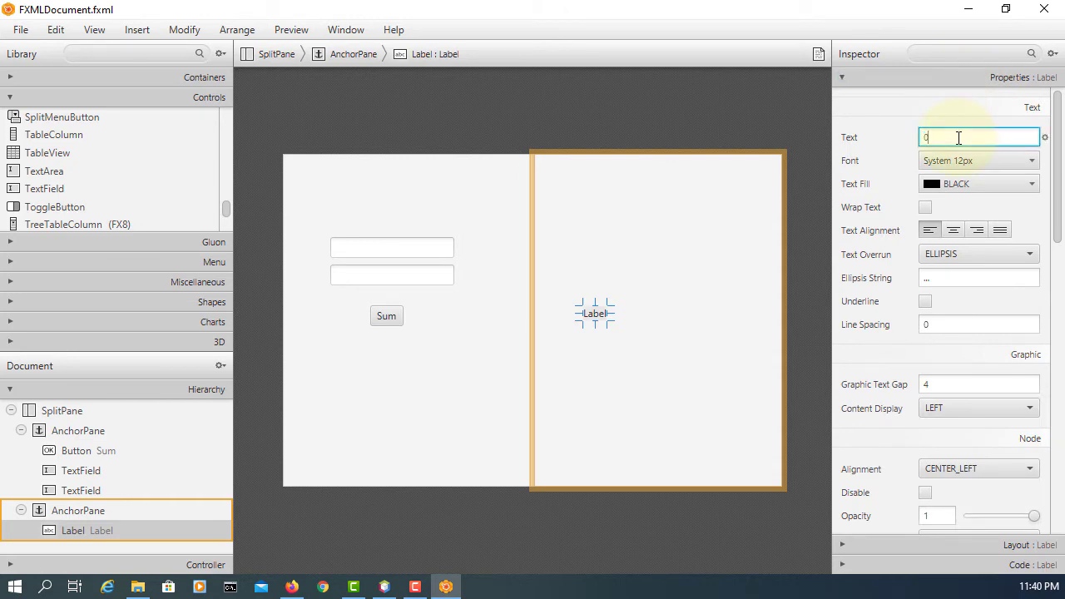
{"action": "type", "text": ".0"}
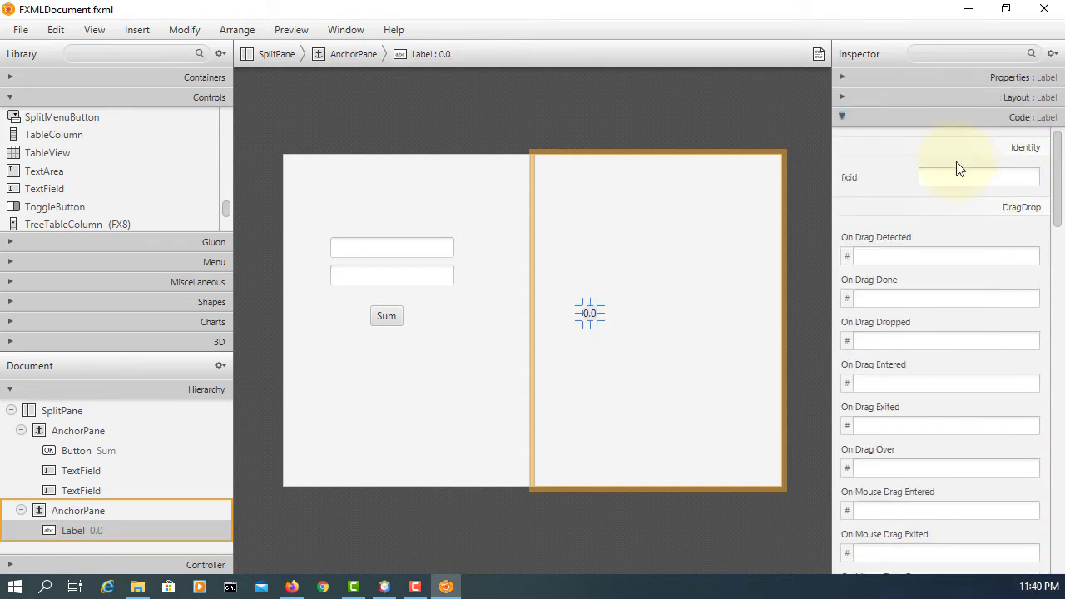
{"action": "left_click", "coordinate": [979, 176]}
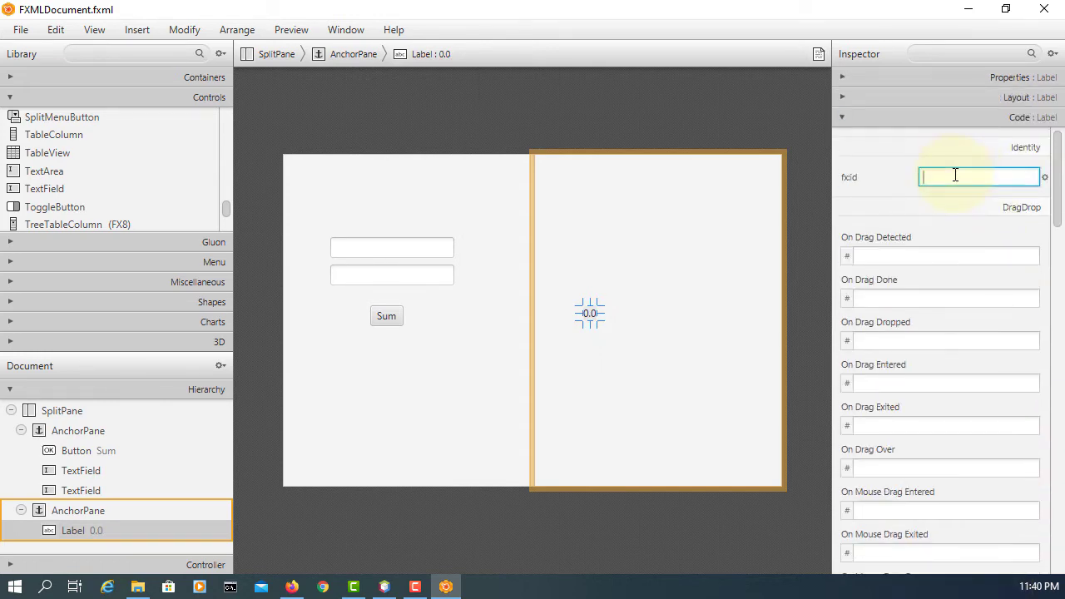
{"action": "type", "text": "lblSum"}
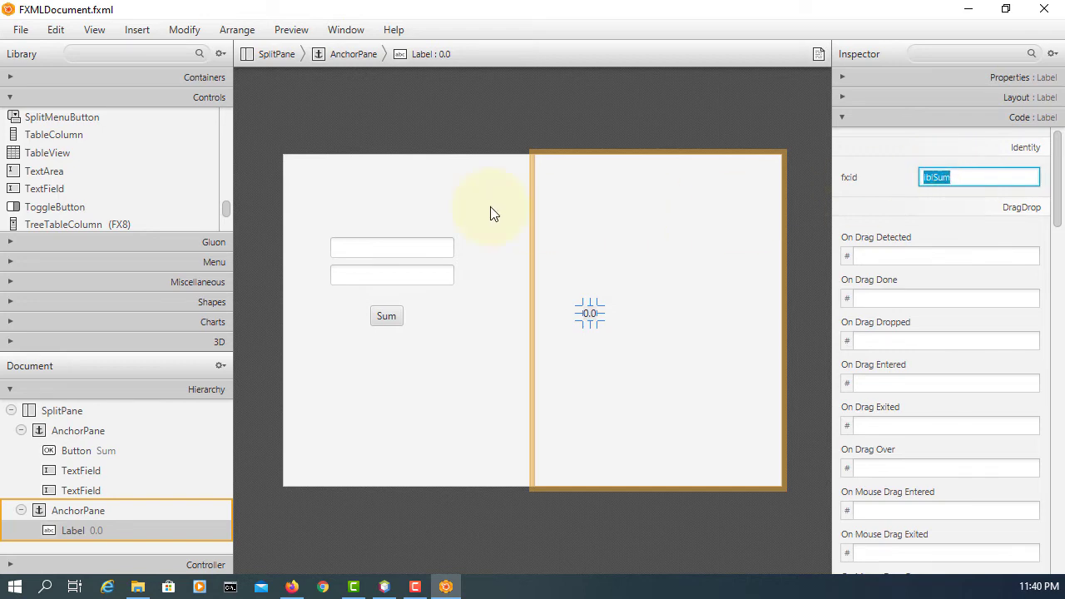
{"action": "left_click", "coordinate": [20, 29]}
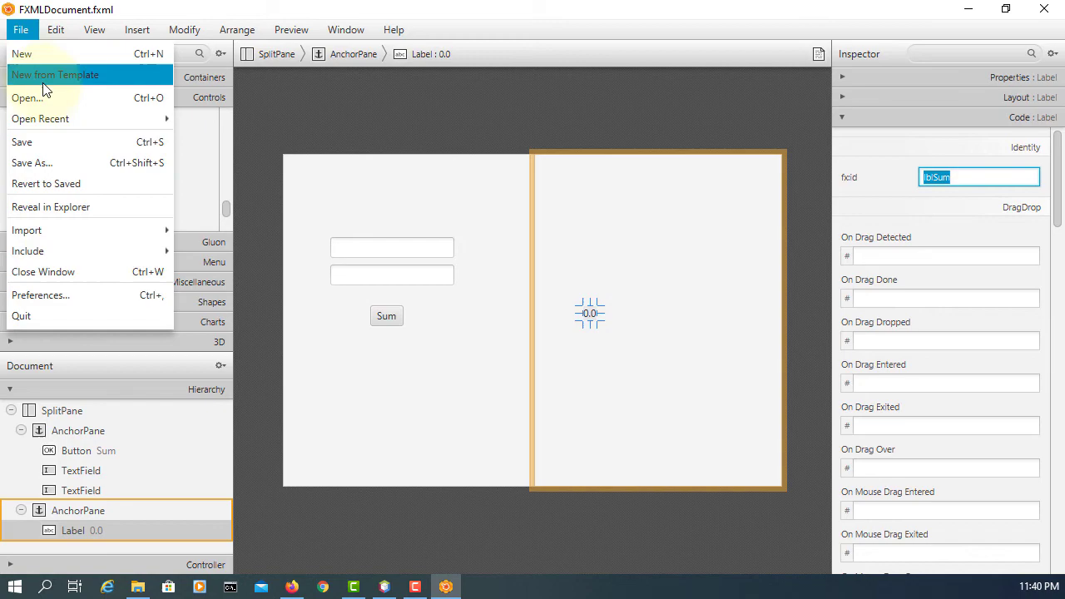
{"action": "left_click", "coordinate": [22, 142]}
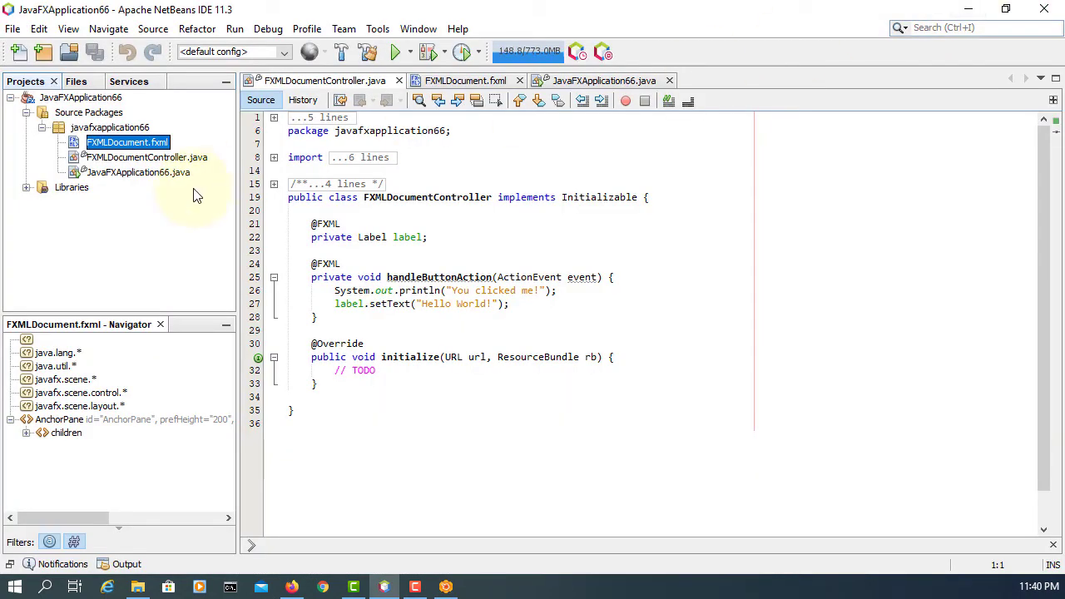
- Run Make Controller on FXMLDocument.fxml and select the leftover Hello World label code
{"action": "right_click", "coordinate": [126, 142]}
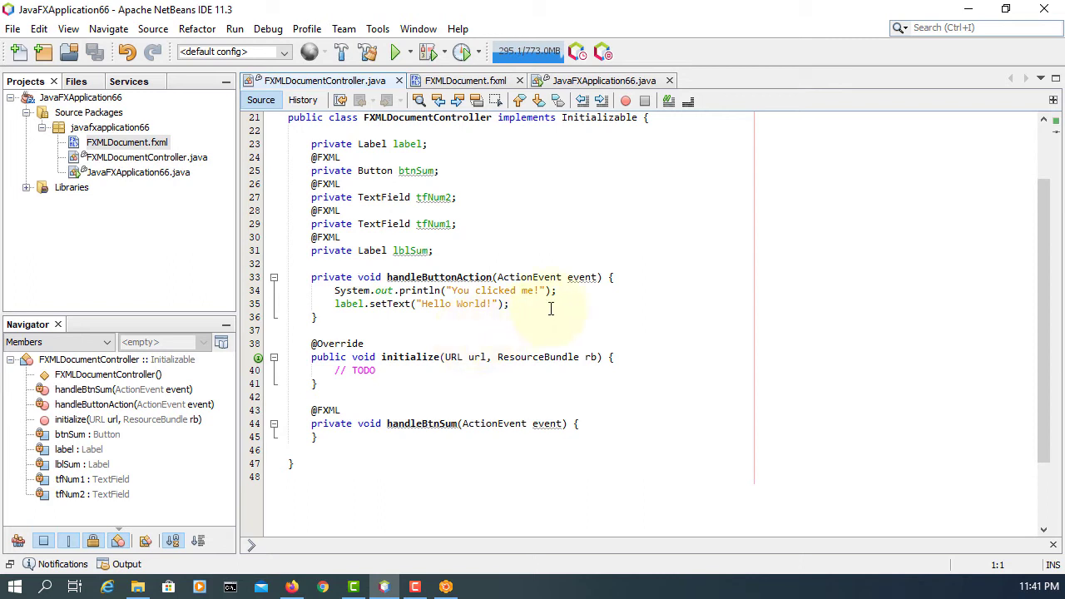
{"action": "left_click_drag", "start_coordinate": [335, 291], "coordinate": [334, 317]}
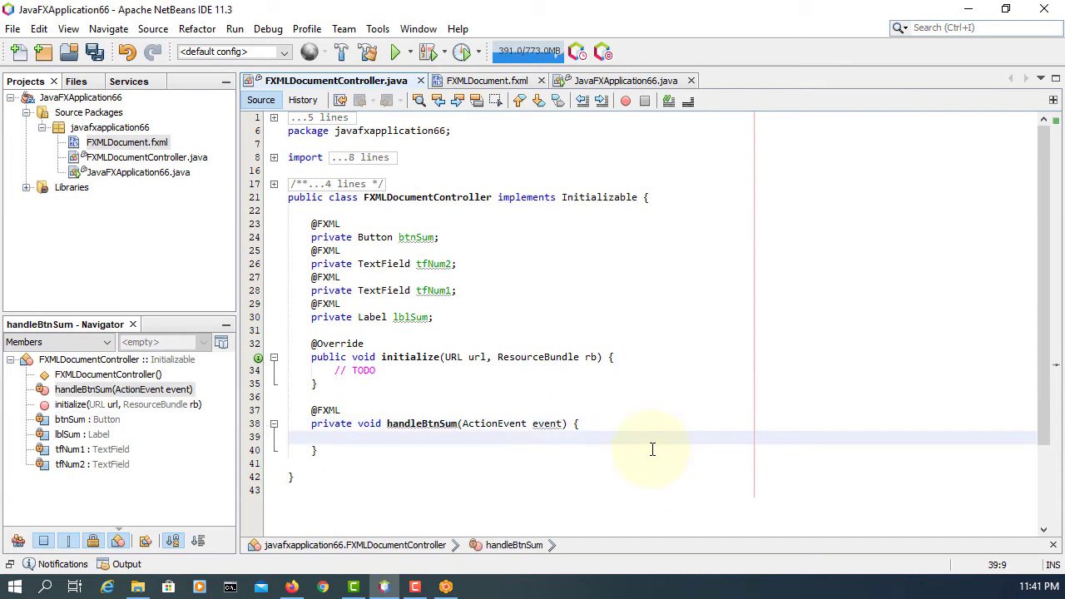
- Write double num1 = Double.parseDouble(tfNum1.getText()); and likewise num2 from tfNum2
{"action": "type", "text": "t"}
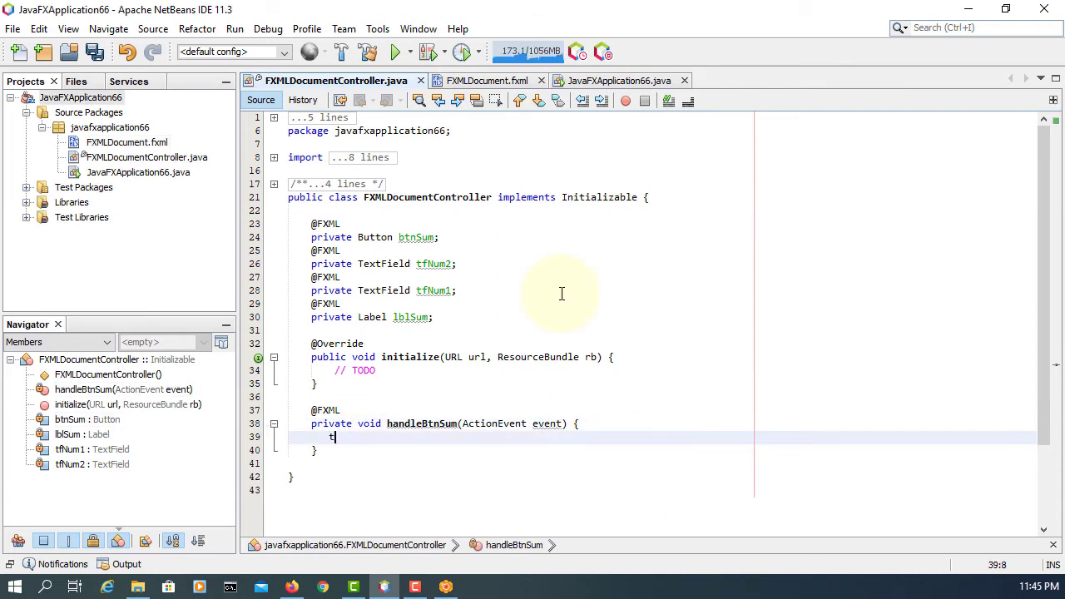
{"action": "type", "text": "fNum1."}
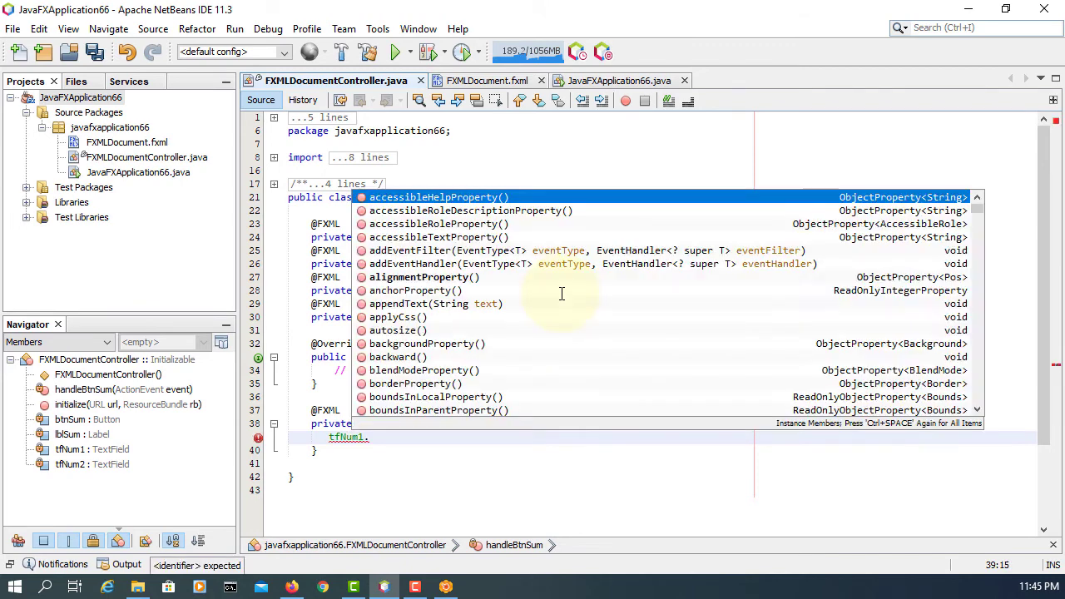
{"action": "type", "text": "getTet"}
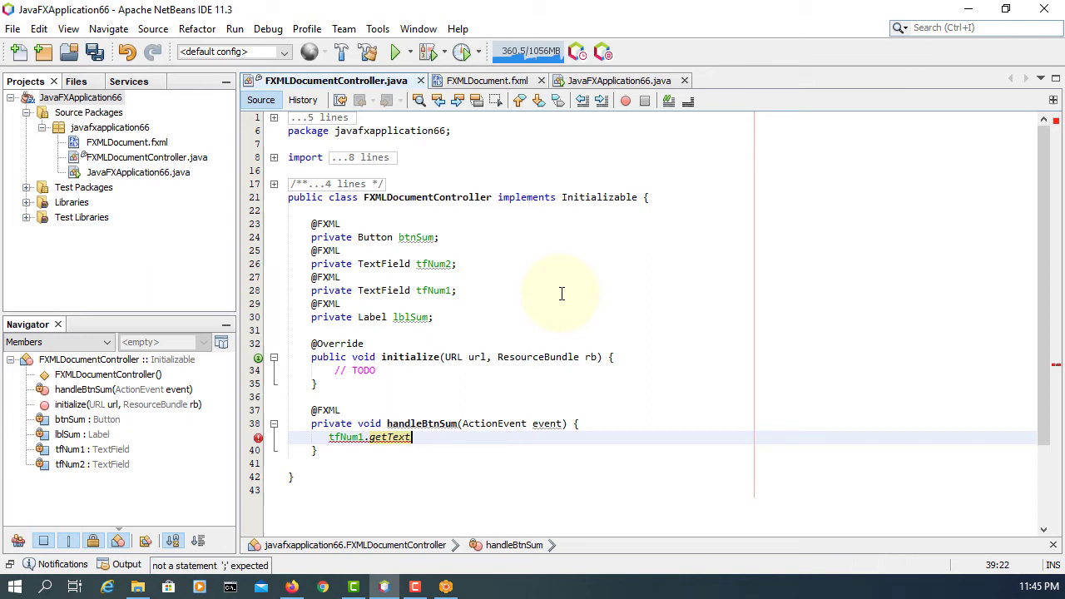
{"action": "type", "text": "();"}
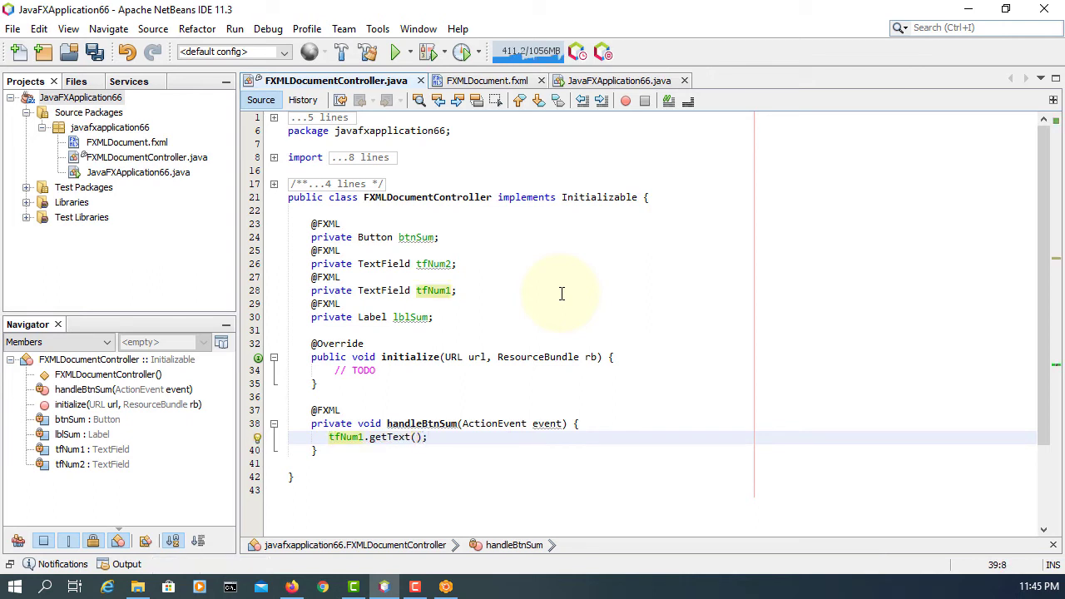
{"action": "type", "text": "double"}
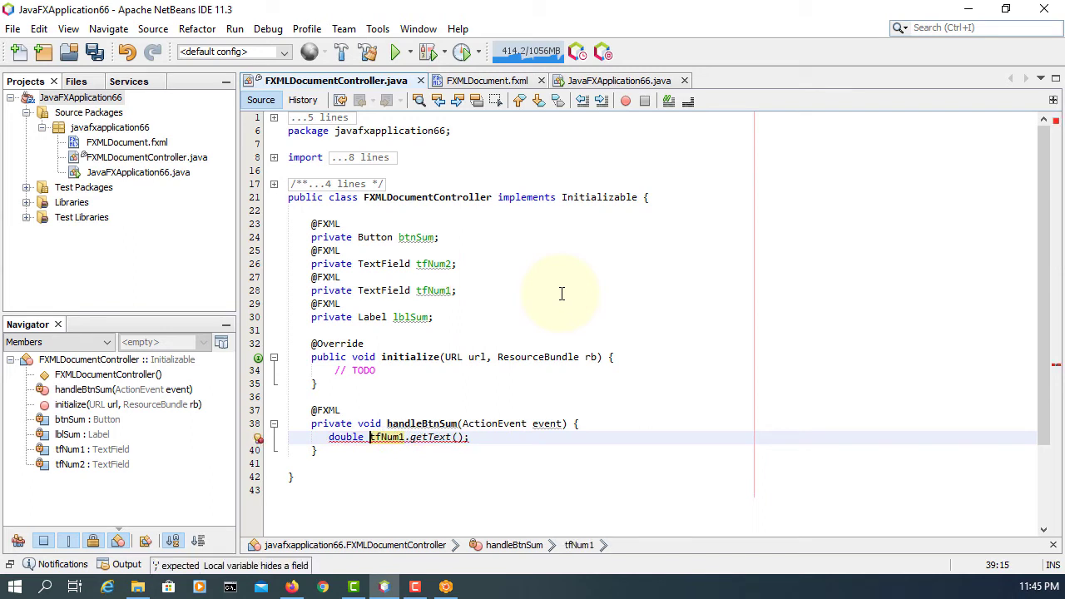
{"action": "type", "text": "num1 ="}
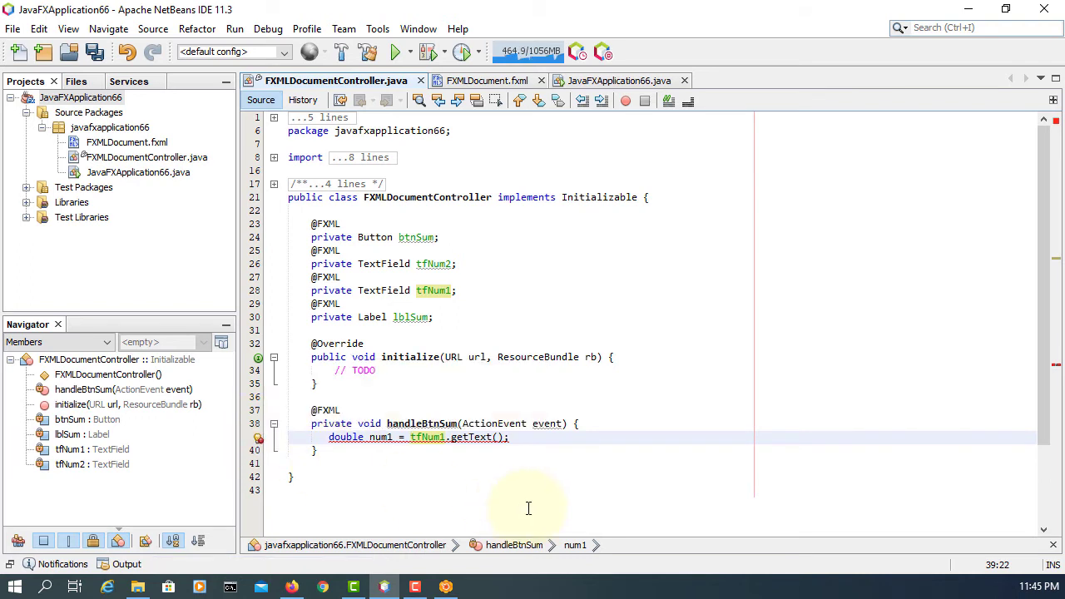
{"action": "type", "text": "Double.parseDouble("}
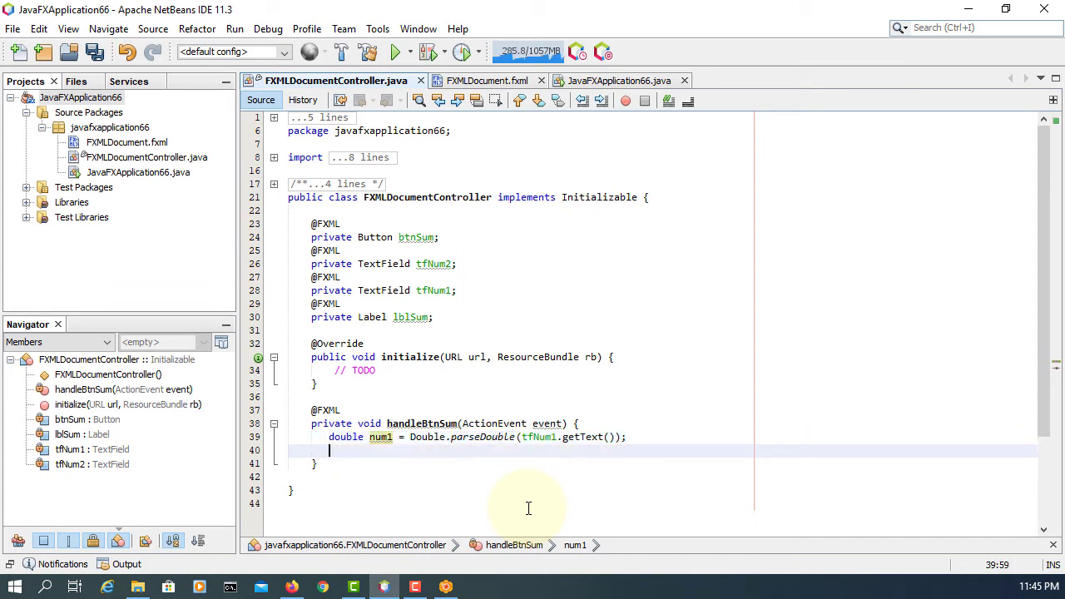
{"action": "type", "text": "double num1 = Double.parseDouble(tfNum1.getText());"}
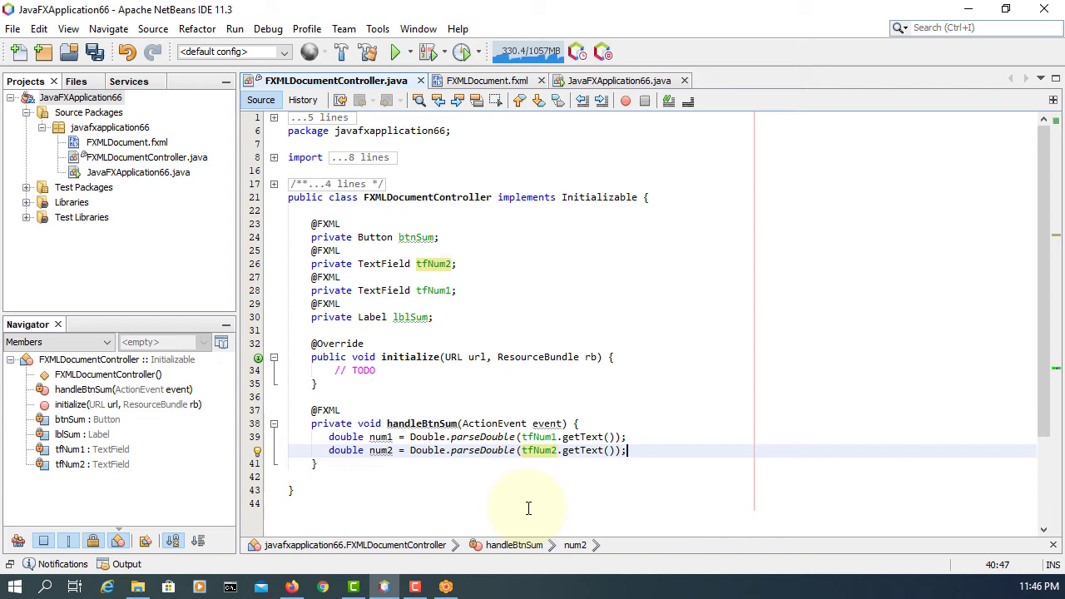
- Add the line double sum = num1 + num2; to handleBtnSum
{"action": "type", "text": "double sum = n"}
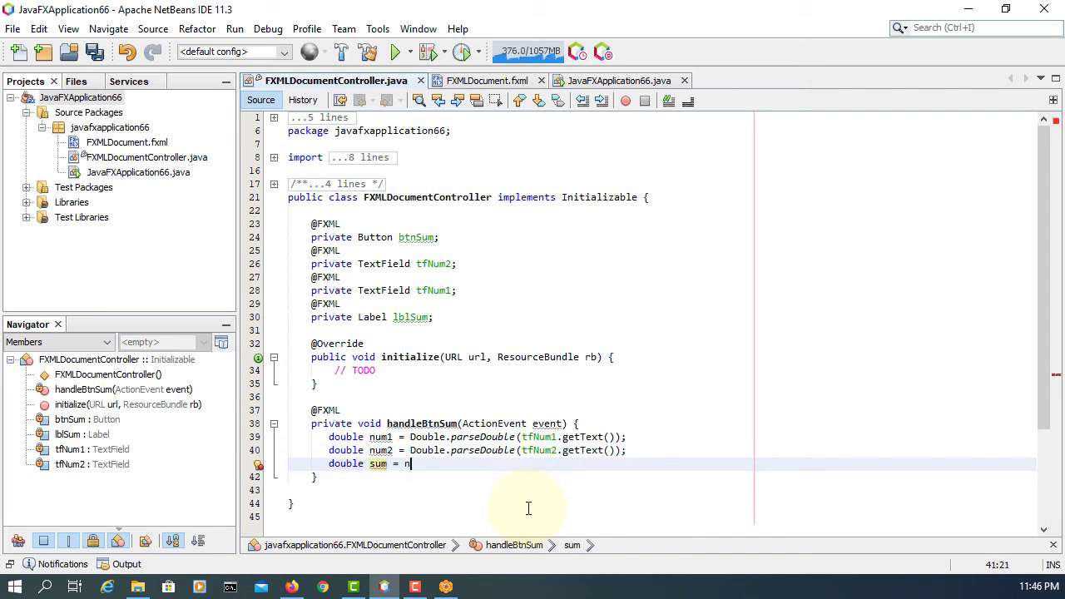
{"action": "type", "text": "um1 + n"}
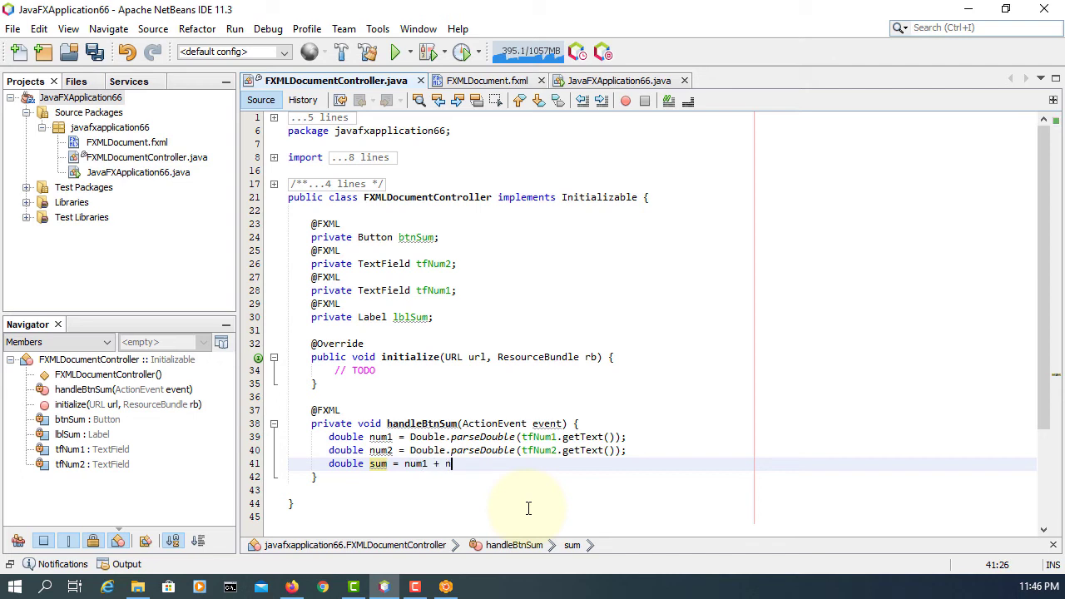
{"action": "type", "text": "um2;"}
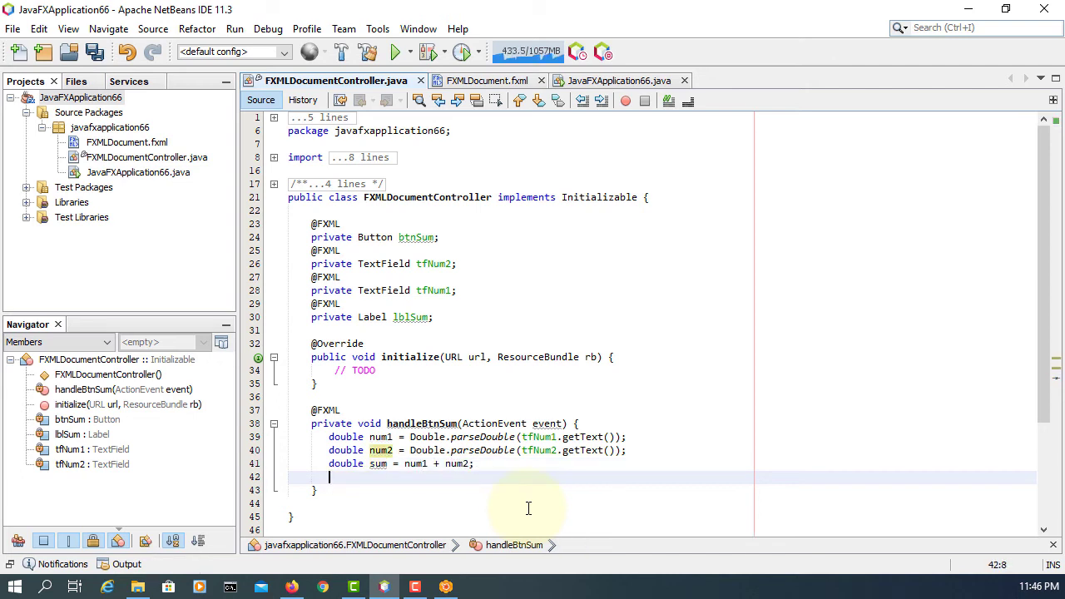
- Set lblSum's text to String.valueOf(sum), fixing the setText type error
{"action": "type", "text": "la"}
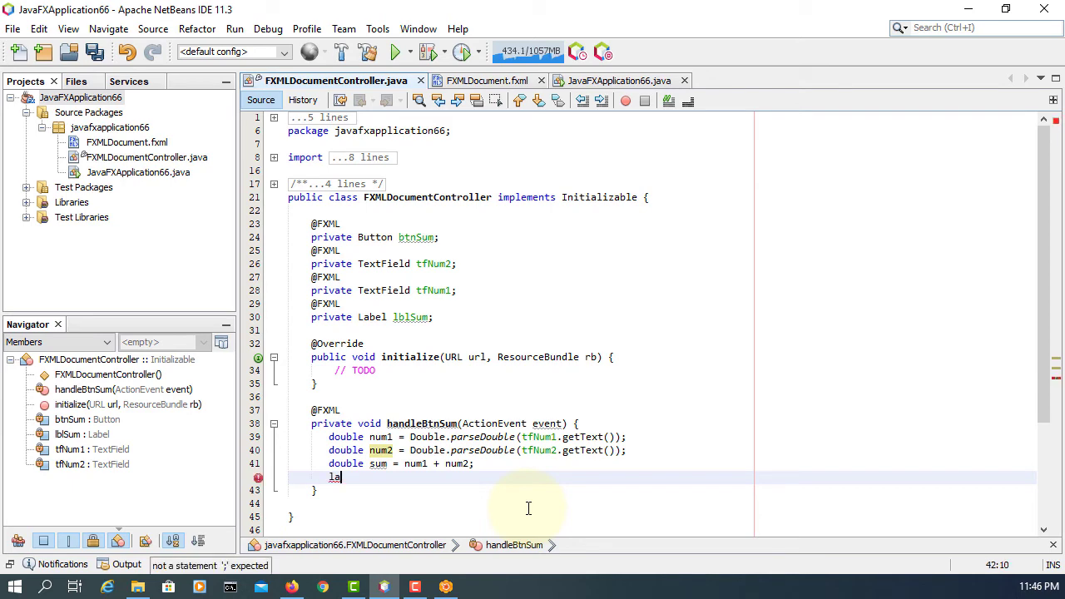
{"action": "type", "text": "blSum"}
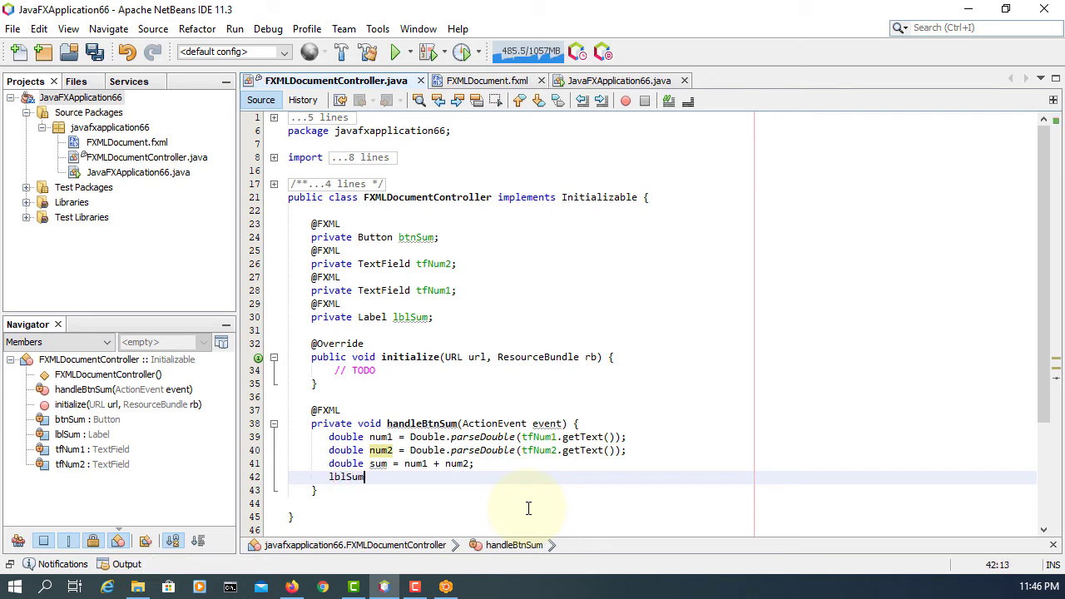
{"action": "type", "text": ".setText();"}
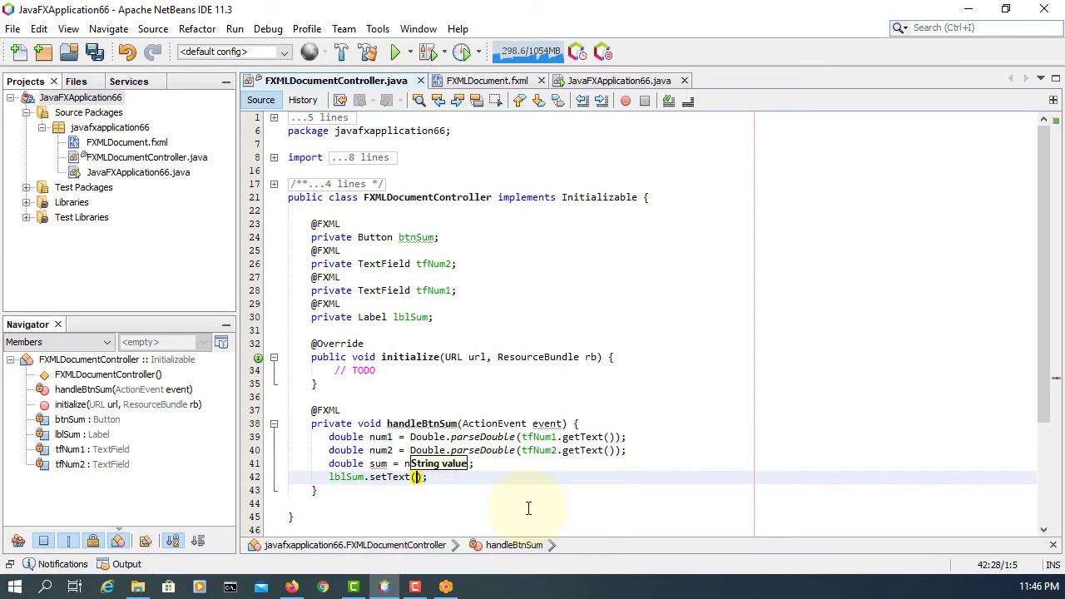
{"action": "type", "text": "sum"}
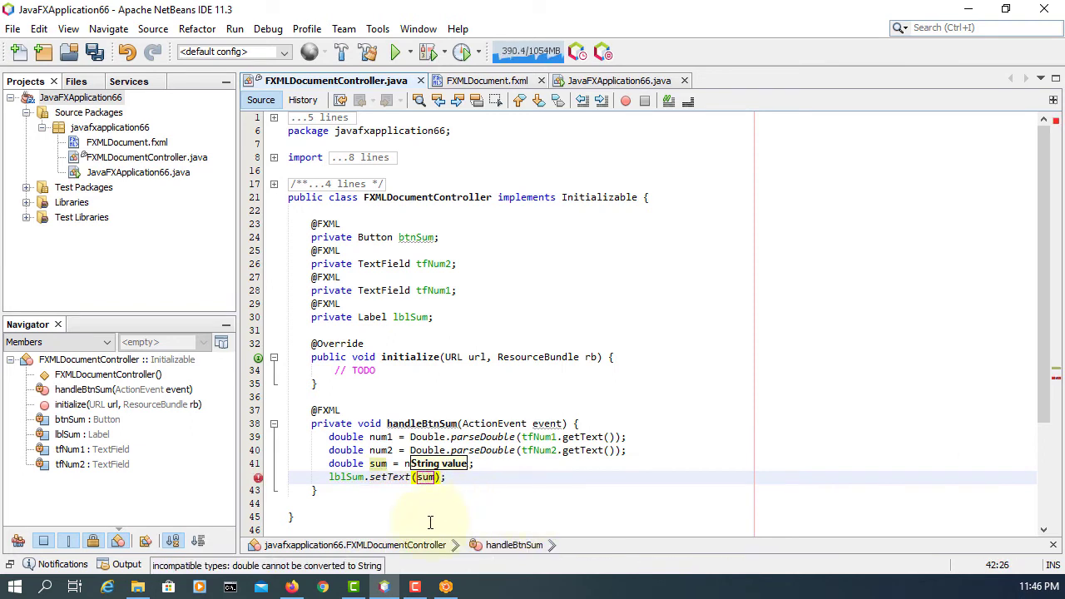
{"action": "type", "text": "num1 + num2"}
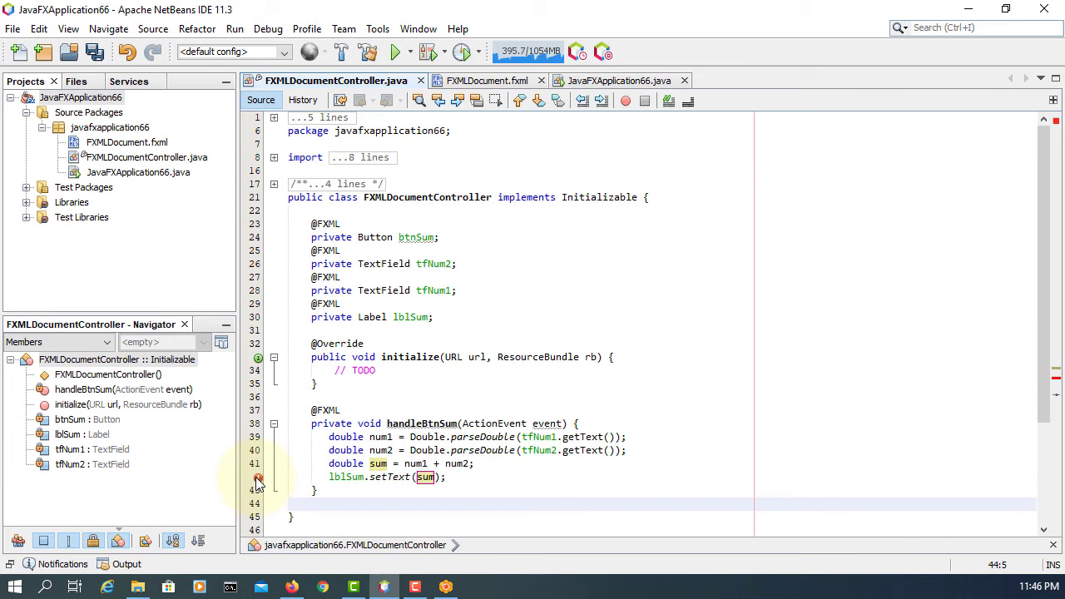
{"action": "mouse_move", "coordinate": [259, 477]}
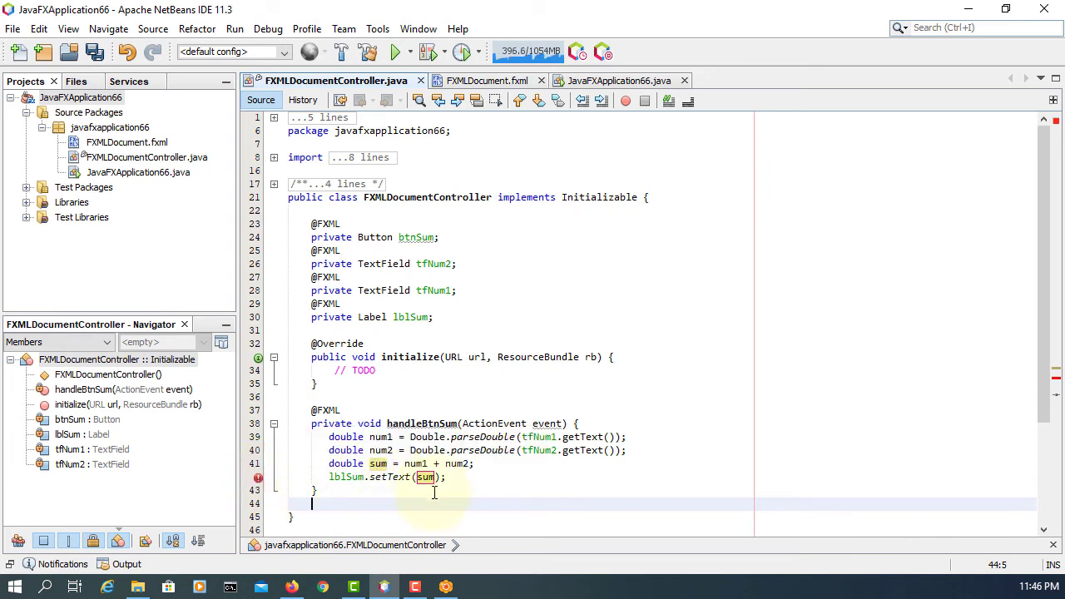
{"action": "left_click", "coordinate": [446, 477]}
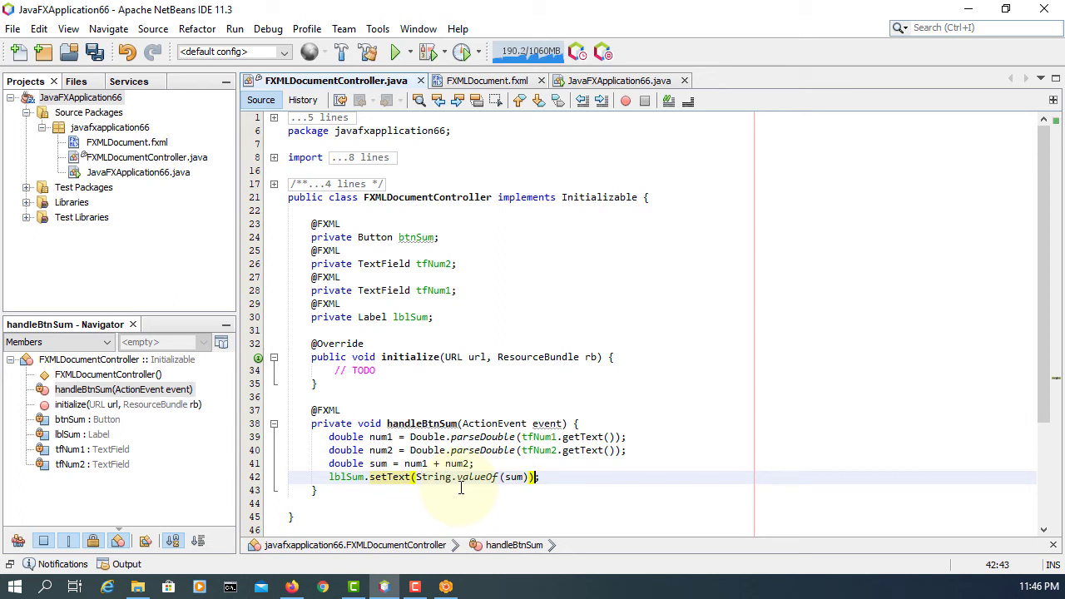
{"action": "scroll", "scroll_direction": "down", "scroll_amount": 3}
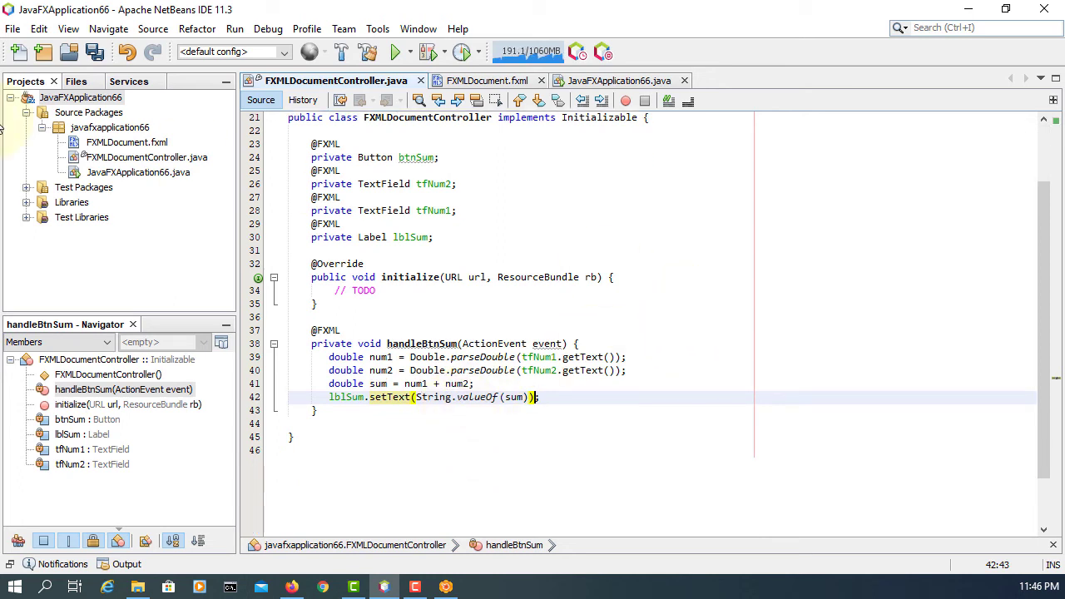
- Clean and build JavaFXApplication66, run JavaFXApplication66.java, and sum 10 and 20
{"action": "right_click", "coordinate": [81, 97]}
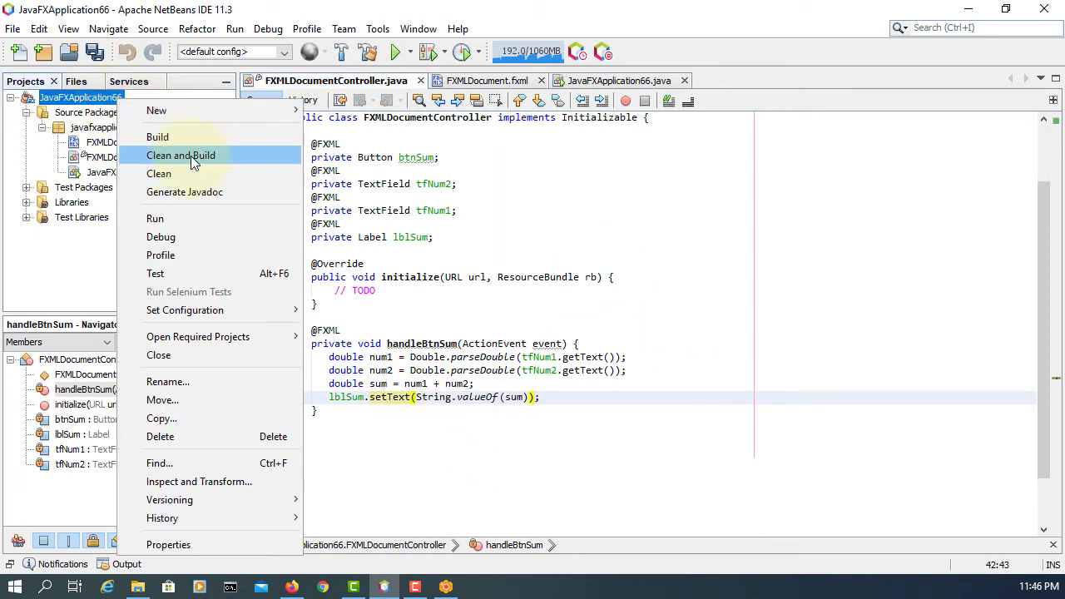
{"action": "left_click", "coordinate": [181, 155]}
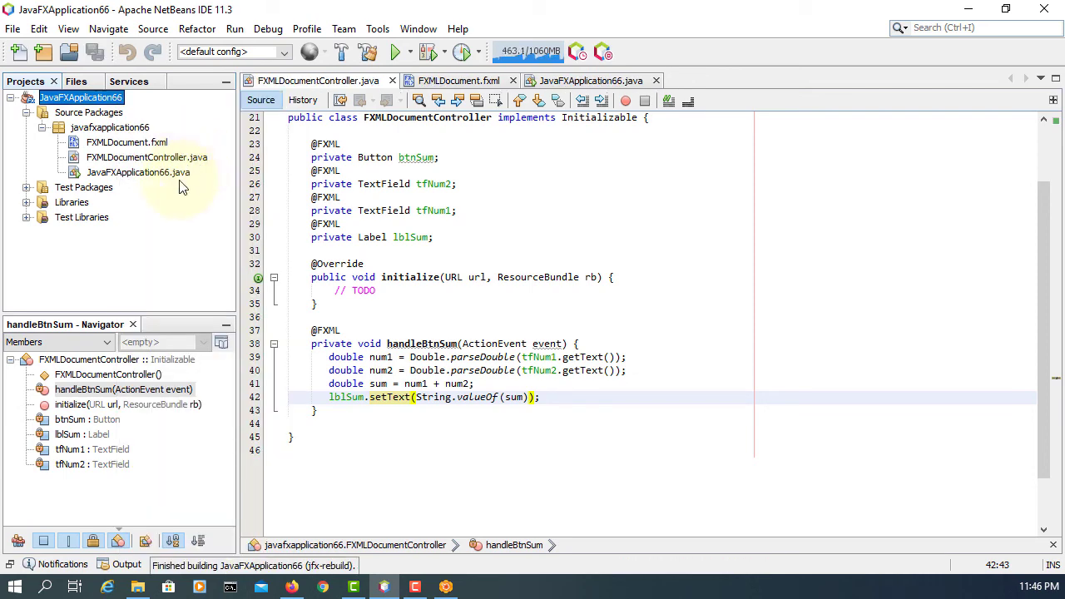
{"action": "right_click", "coordinate": [138, 172]}
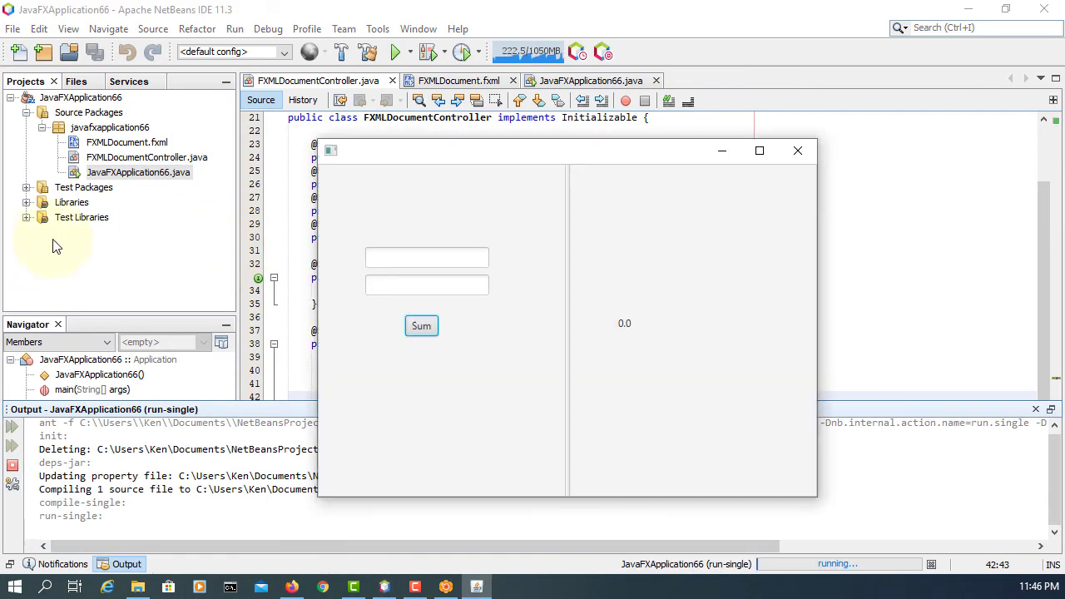
{"action": "left_click", "coordinate": [427, 257]}
{"action": "type", "text": "10"}
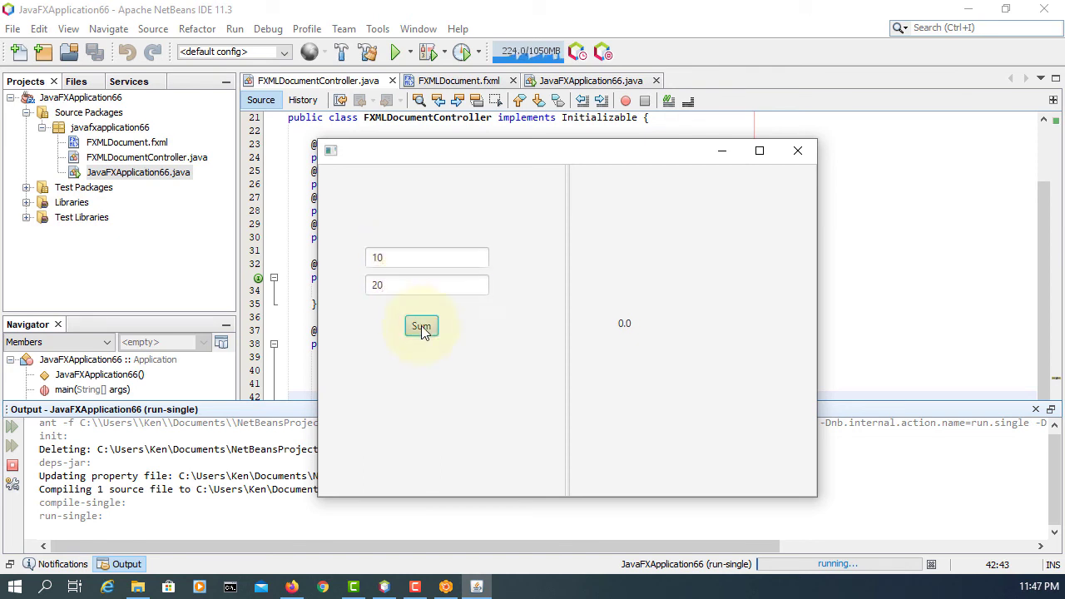
{"action": "left_click", "coordinate": [421, 325]}
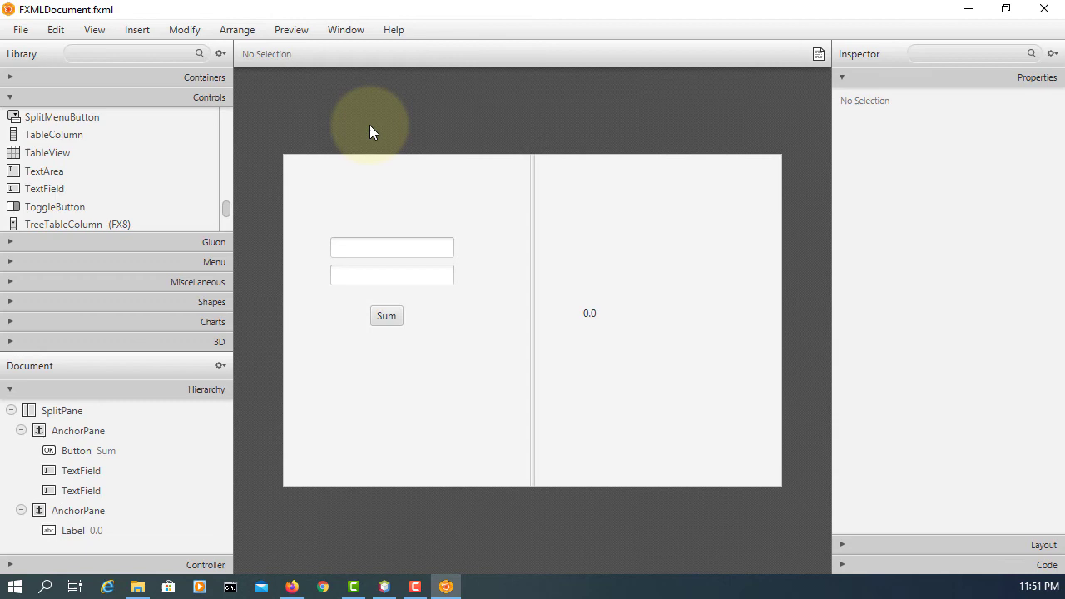
{"action": "mouse_move", "coordinate": [89, 422]}
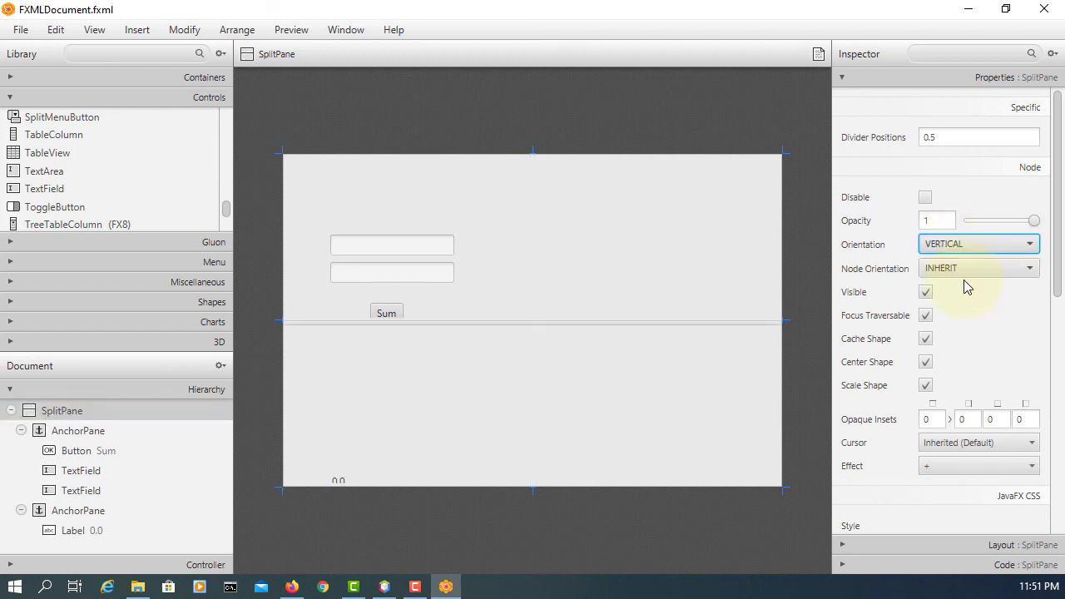
- Set the SplitPane's Orientation property to VERTICAL in the Inspector
{"action": "left_click", "coordinate": [379, 416]}
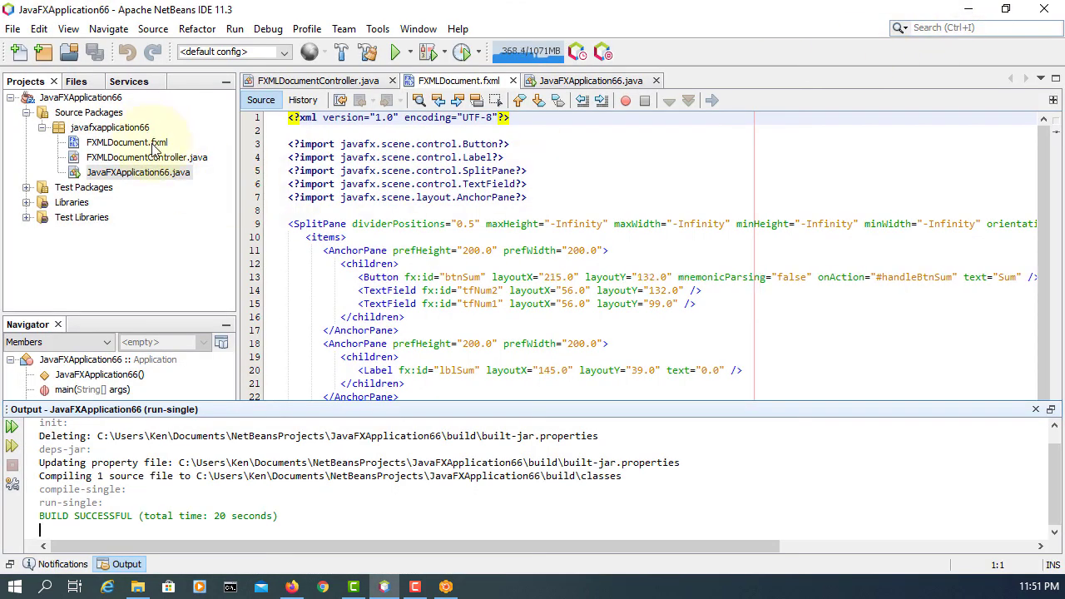
- Clean and build JavaFXApplication66 and run JavaFXApplication66.java
{"action": "left_click", "coordinate": [127, 142]}
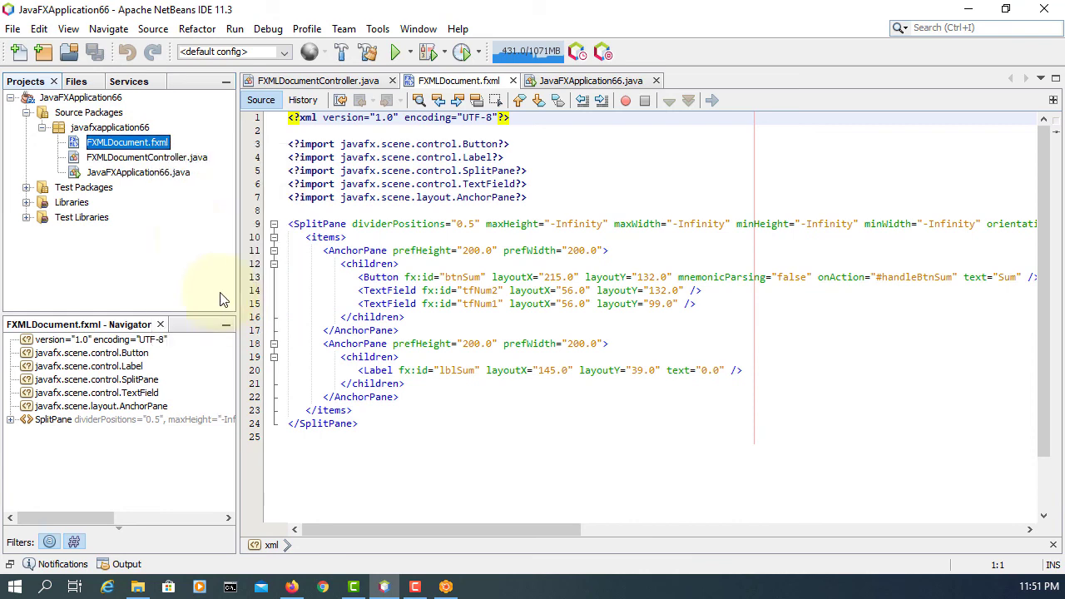
{"action": "right_click", "coordinate": [79, 97]}
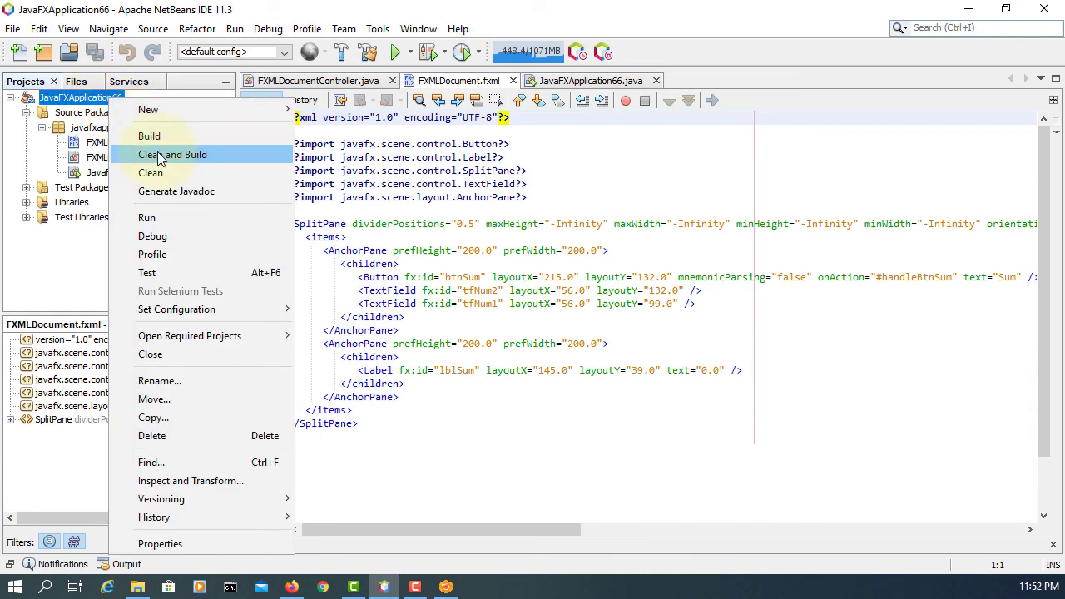
{"action": "left_click", "coordinate": [172, 154]}
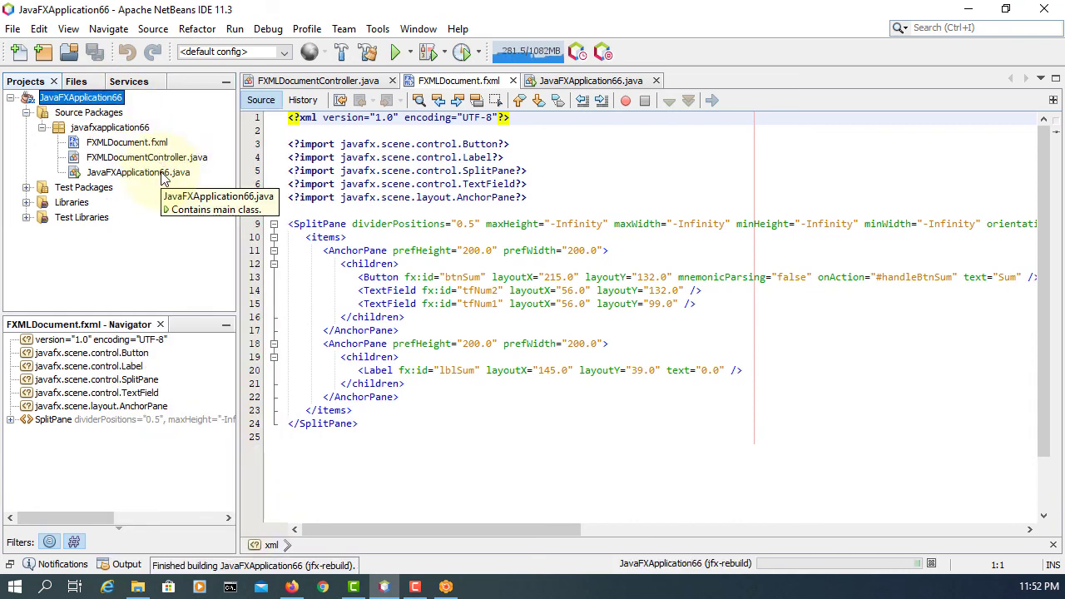
{"action": "right_click", "coordinate": [139, 172]}
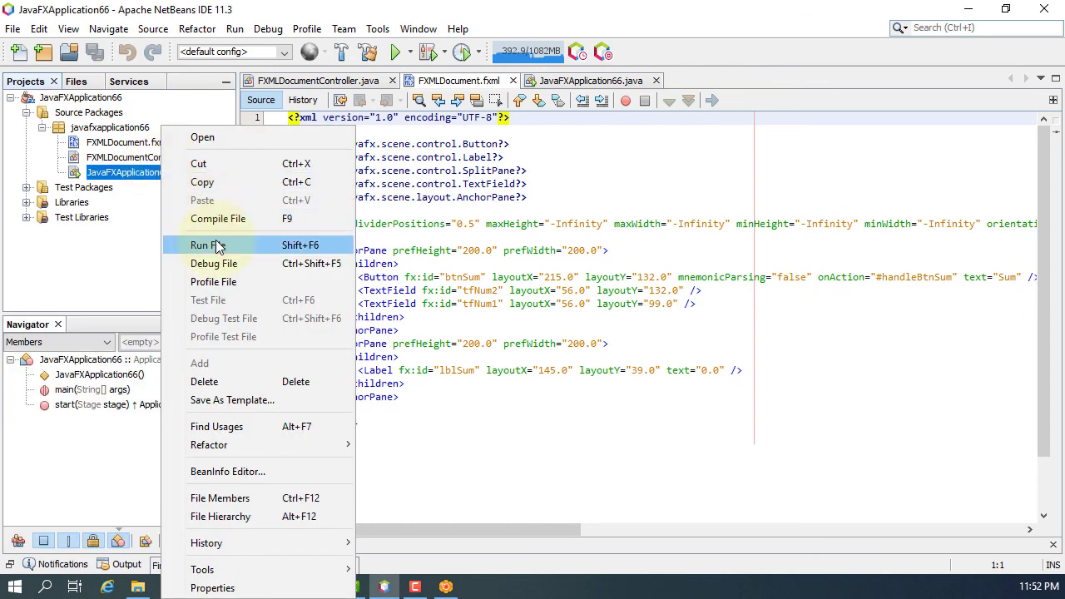
{"action": "left_click", "coordinate": [208, 245]}
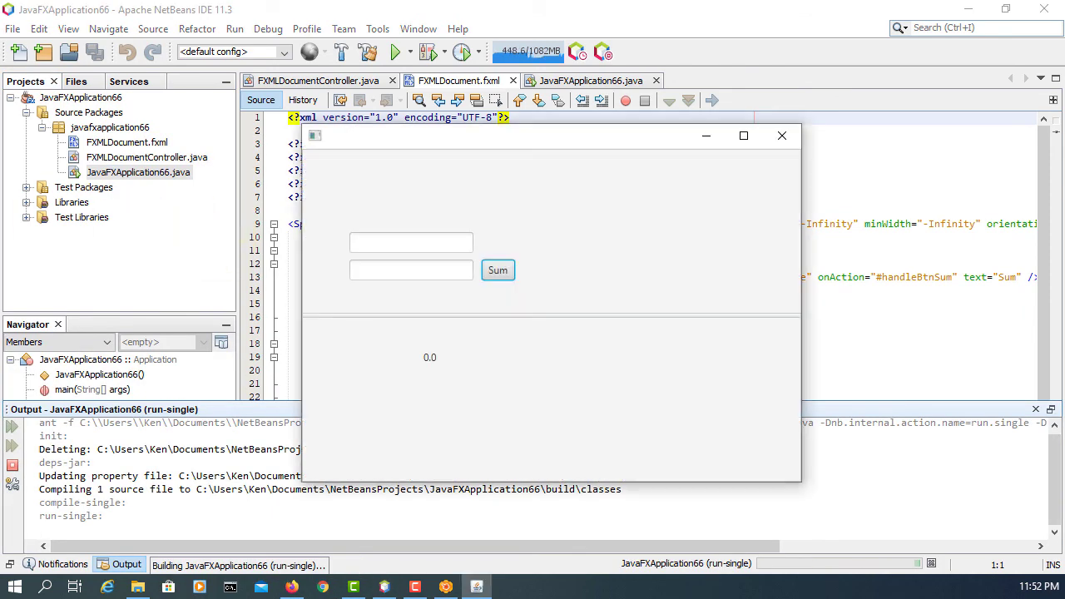
- Enter 100 and 200 in the running app for a 300.0 sum, then close it
{"action": "left_click", "coordinate": [411, 242]}
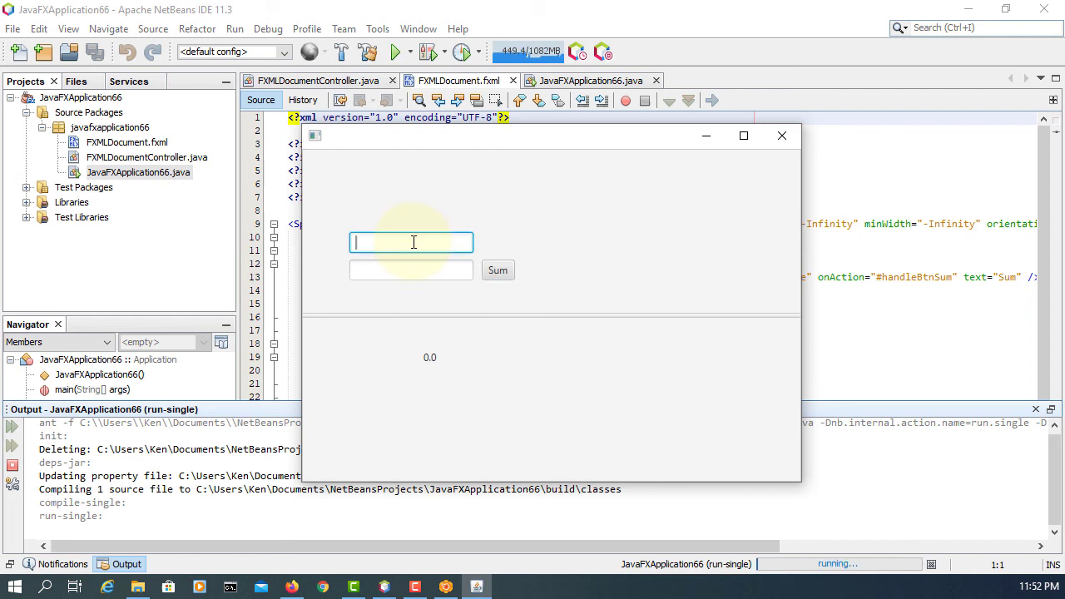
{"action": "type", "text": "100"}
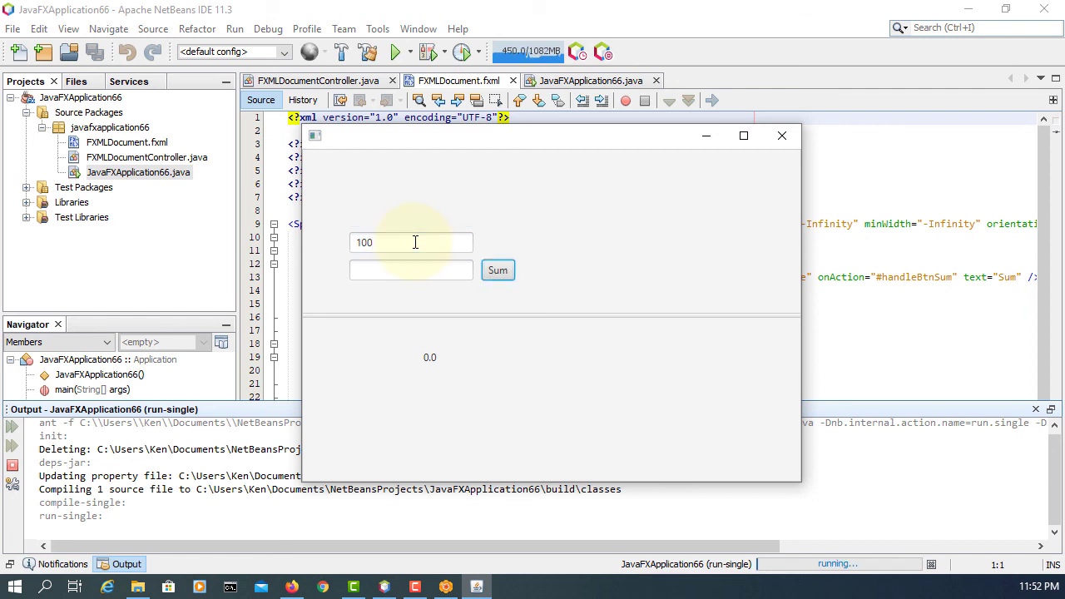
{"action": "type", "text": "200"}
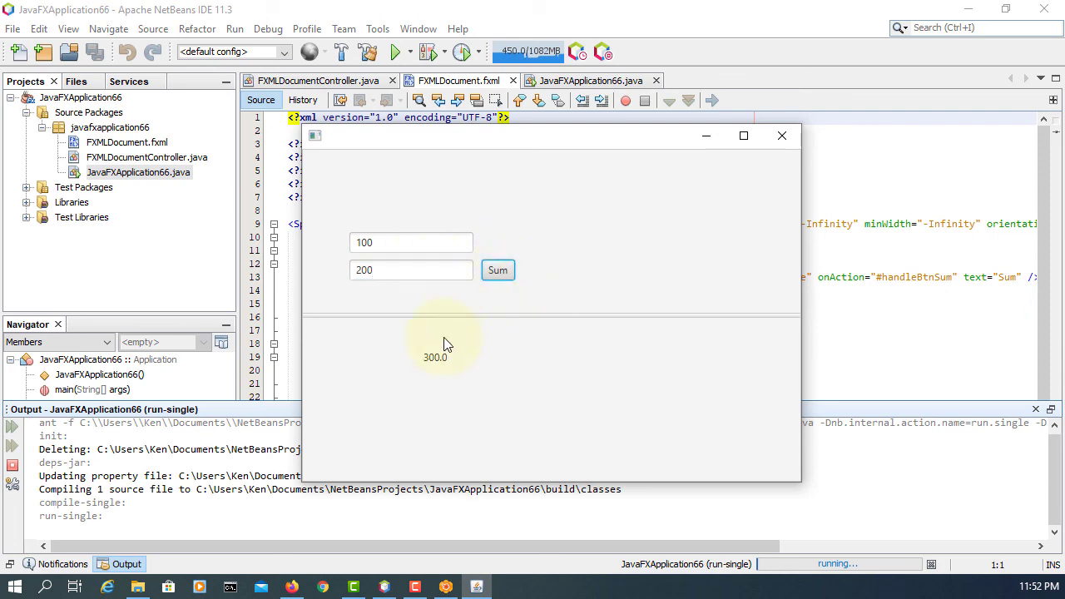
{"action": "left_click", "coordinate": [780, 135]}
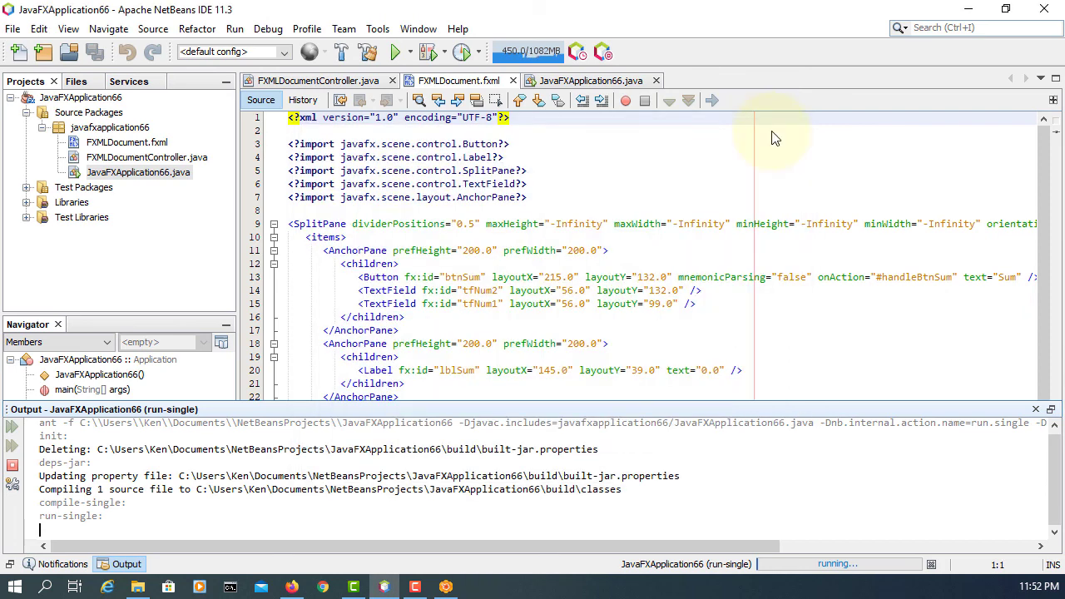